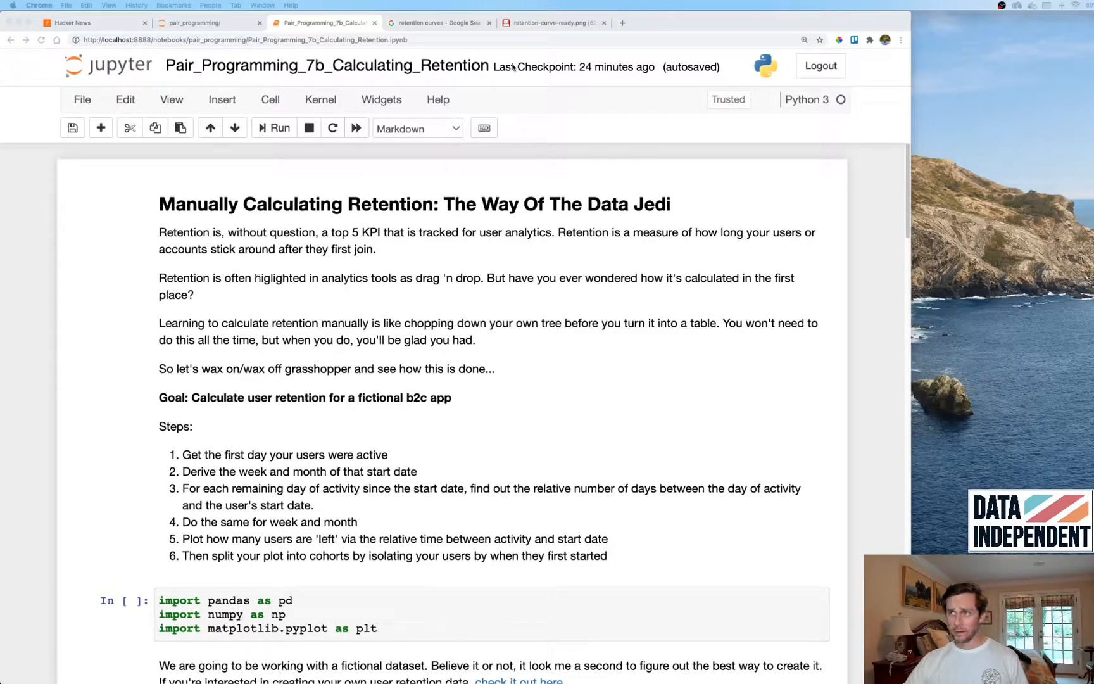
View the retention-curve-ready.png example chart, then return to the retention notebook tab.
click(552, 23)
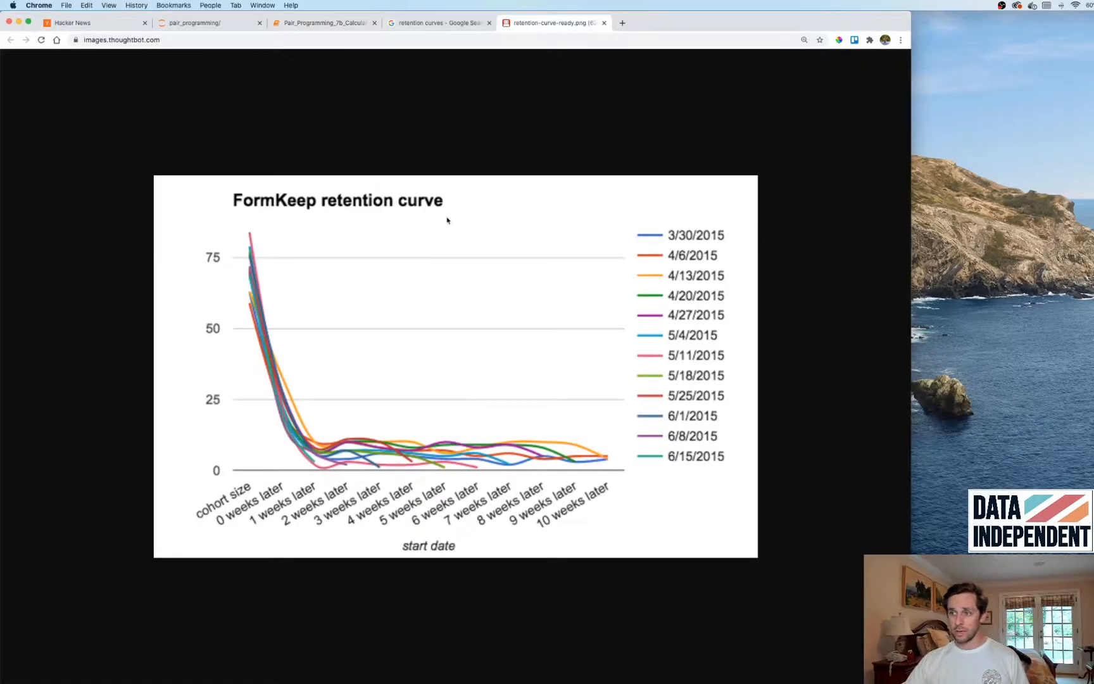
mouse_move(269, 245)
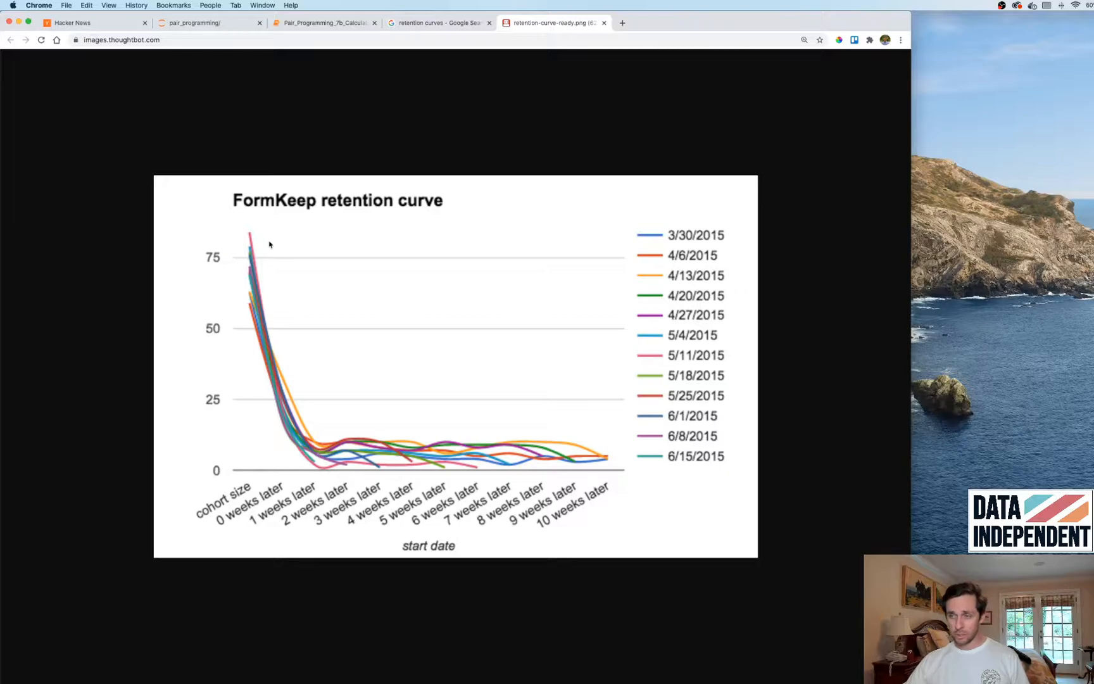
mouse_move(264, 328)
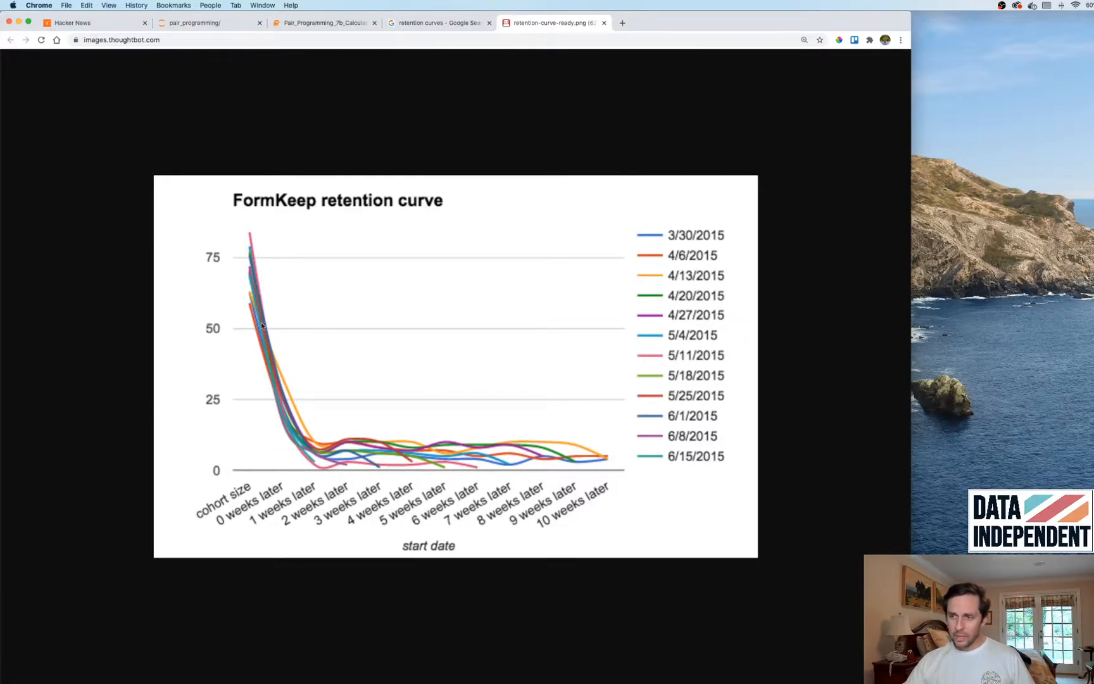
mouse_move(454, 509)
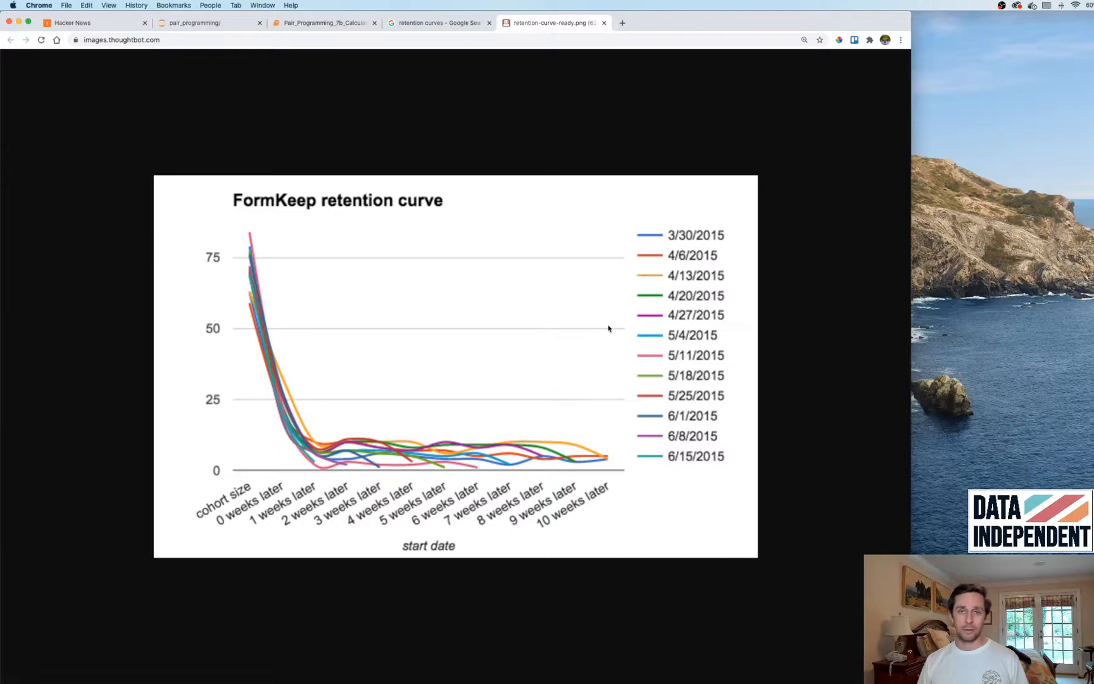
mouse_move(471, 105)
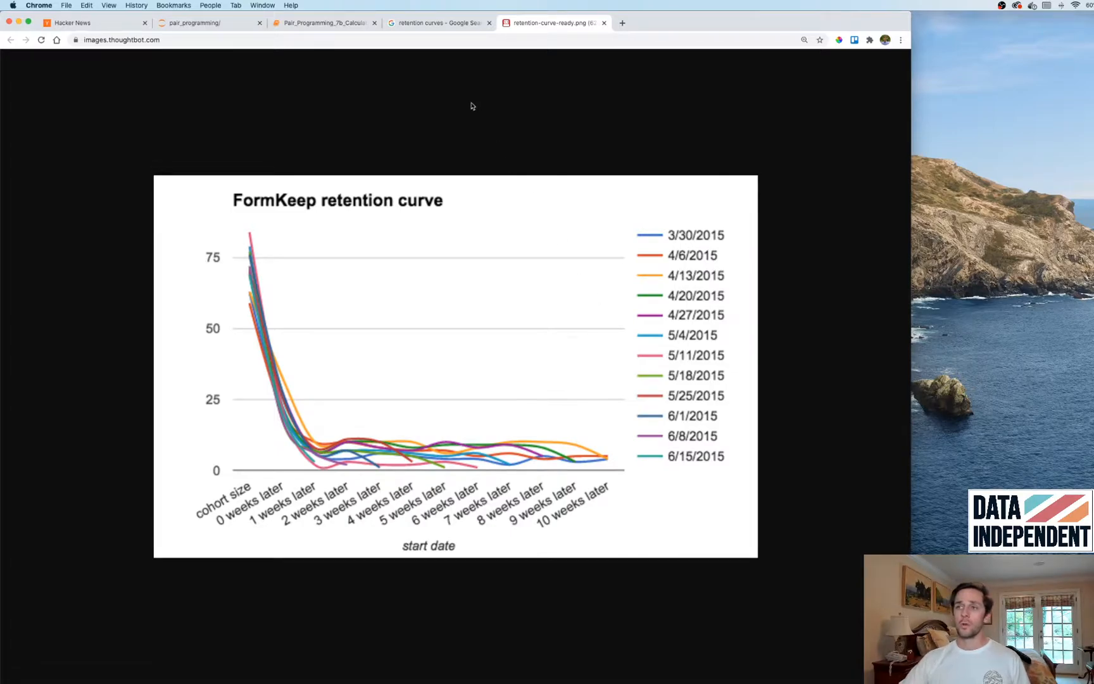
click(322, 22)
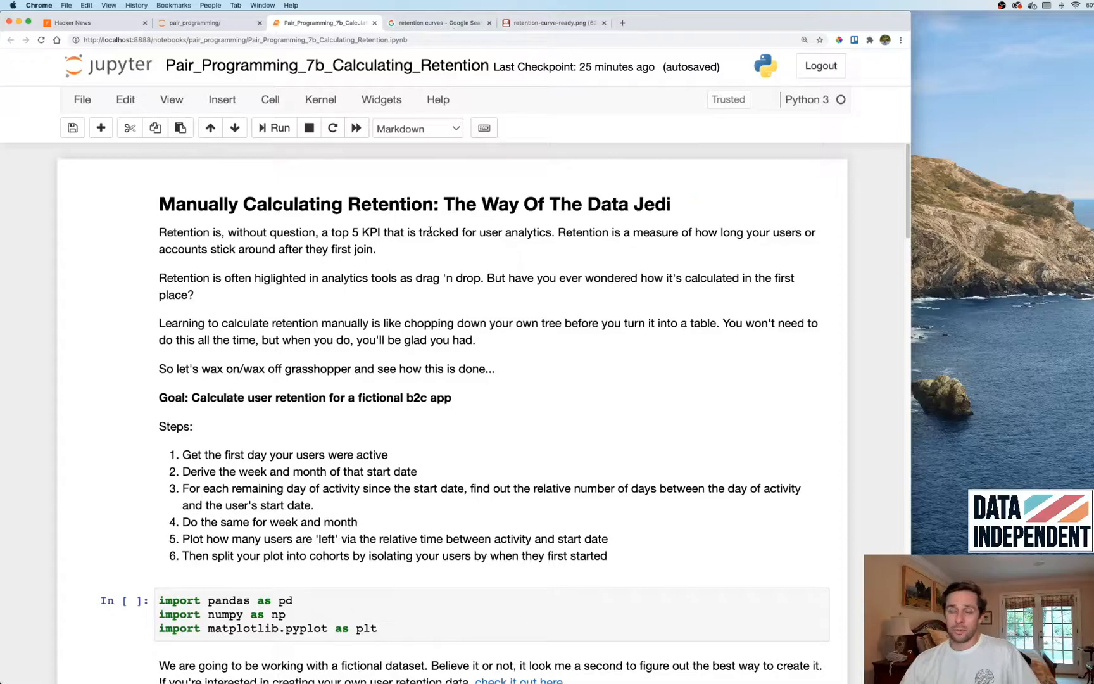
Highlight the pandas and matplotlib.pyplot imports and run the import cell.
scroll(down, 3)
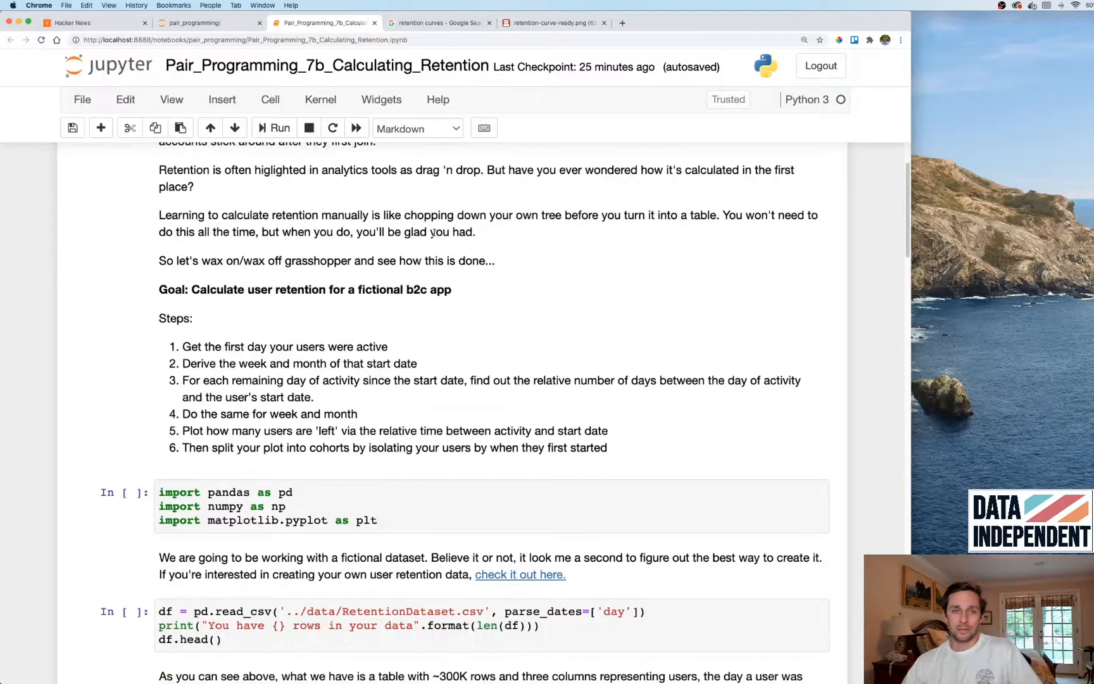
scroll(down, 3)
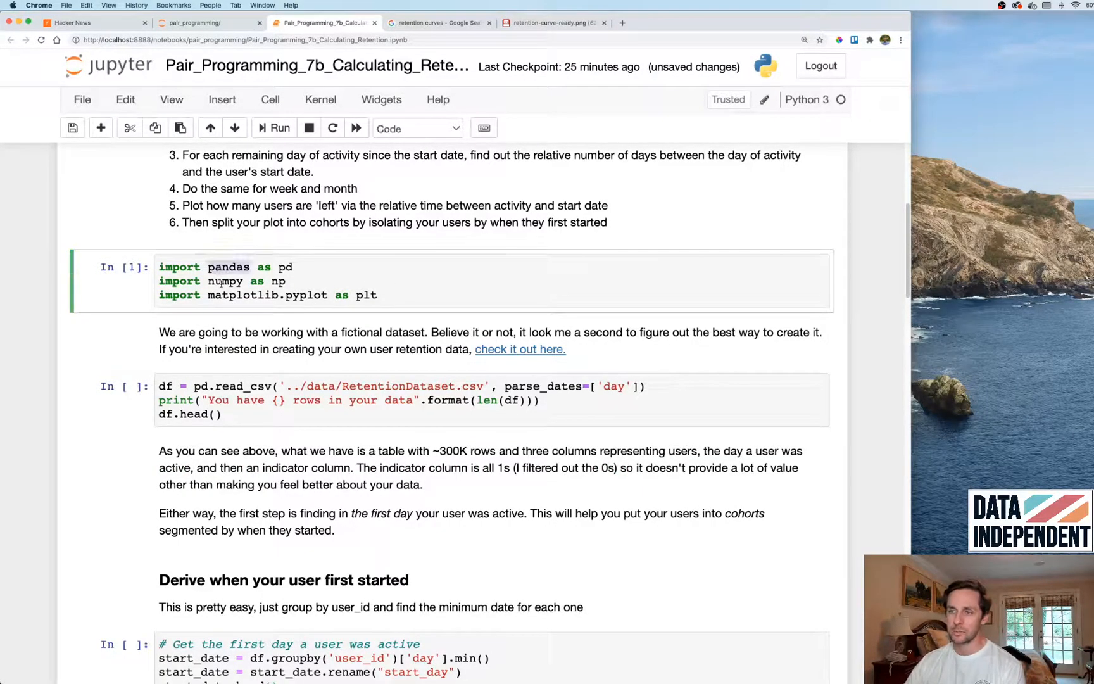
double_click(228, 267)
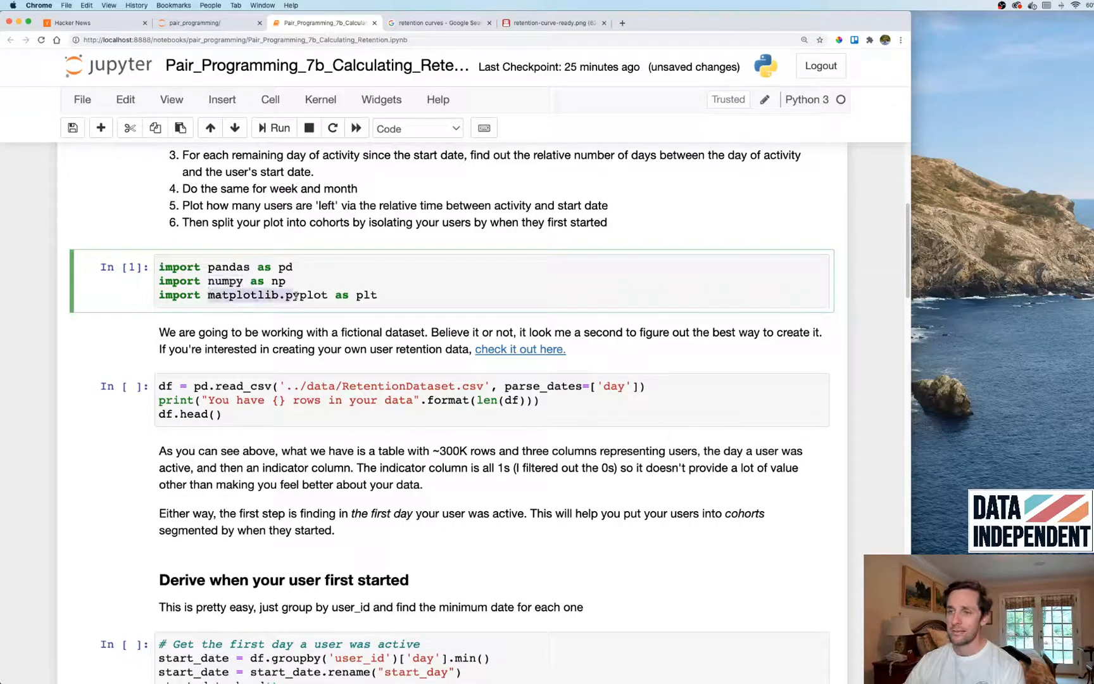
double_click(305, 294)
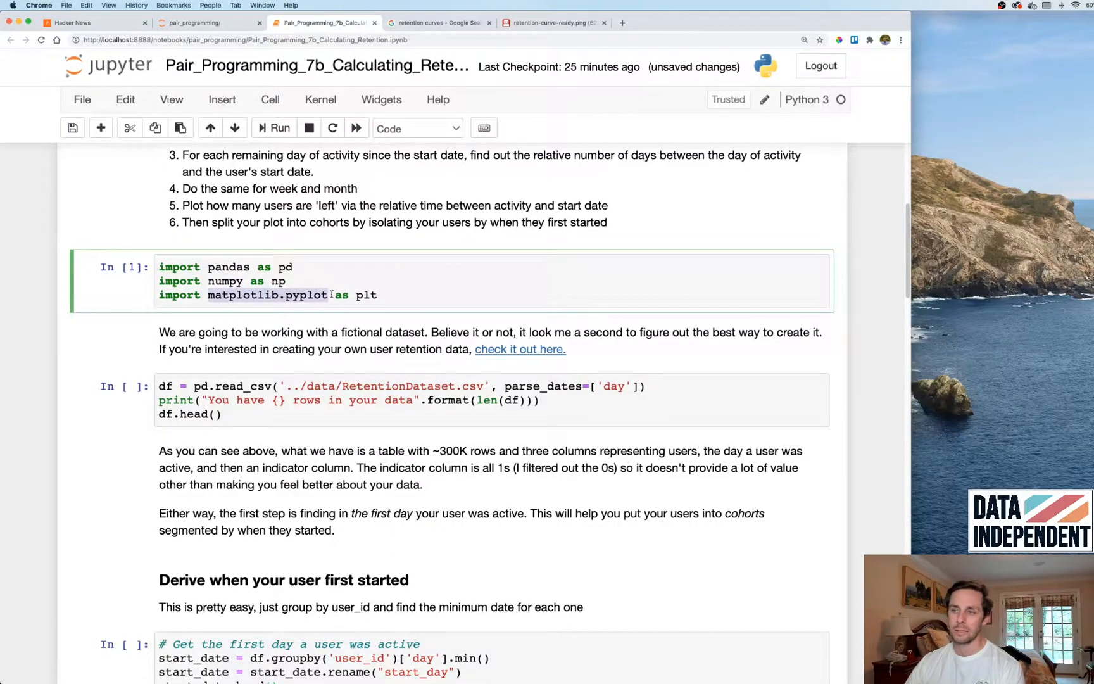
click(379, 294)
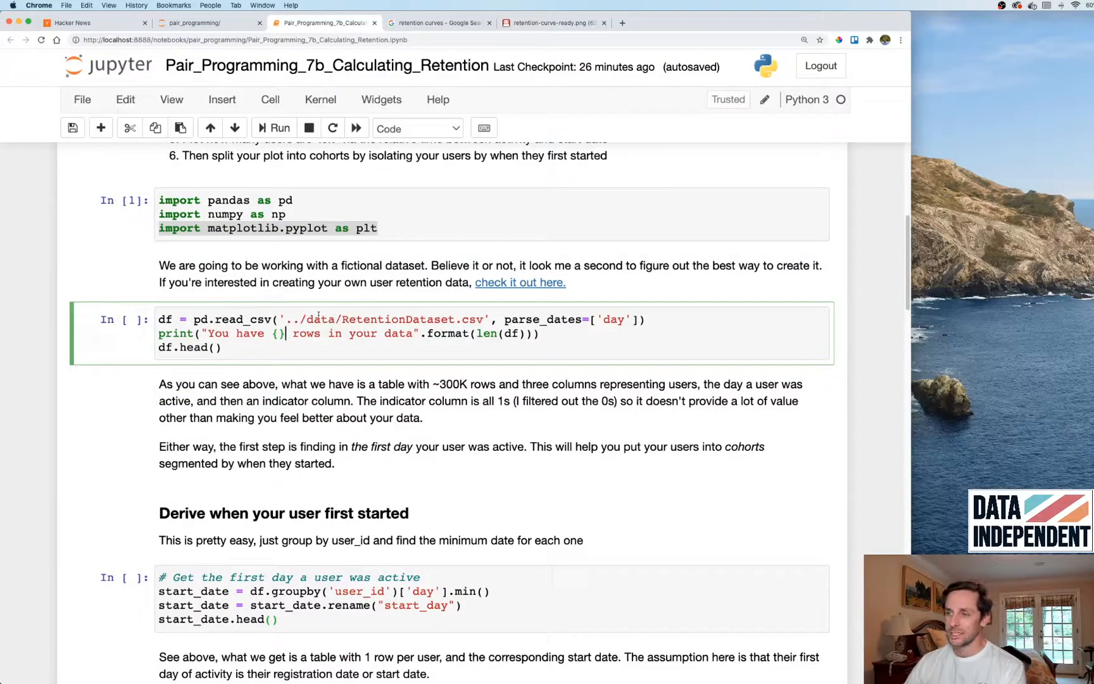
Run the read_csv cell, previewing 300,777 rows with user_id, day and active columns.
double_click(397, 319)
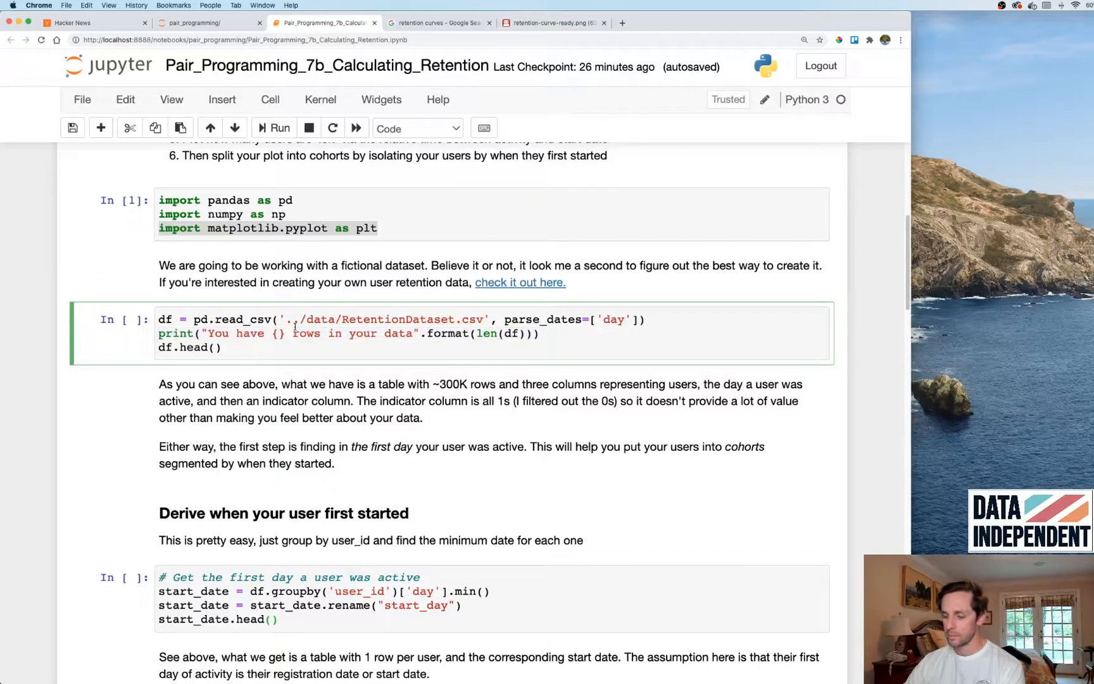
click(278, 128)
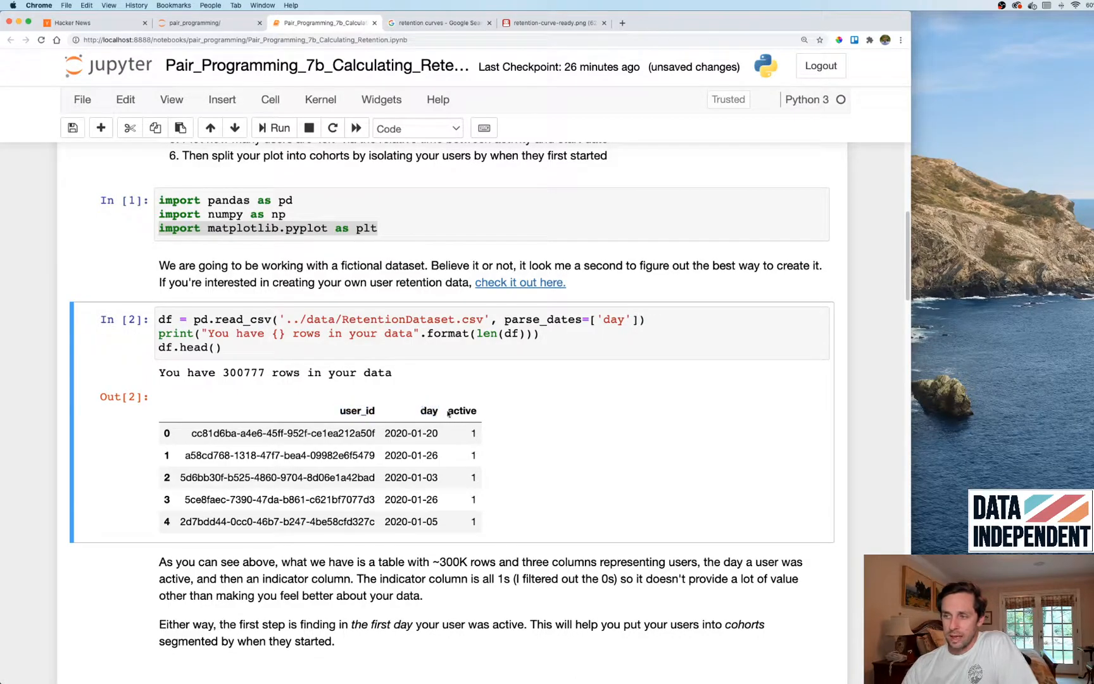
scroll(down, 3)
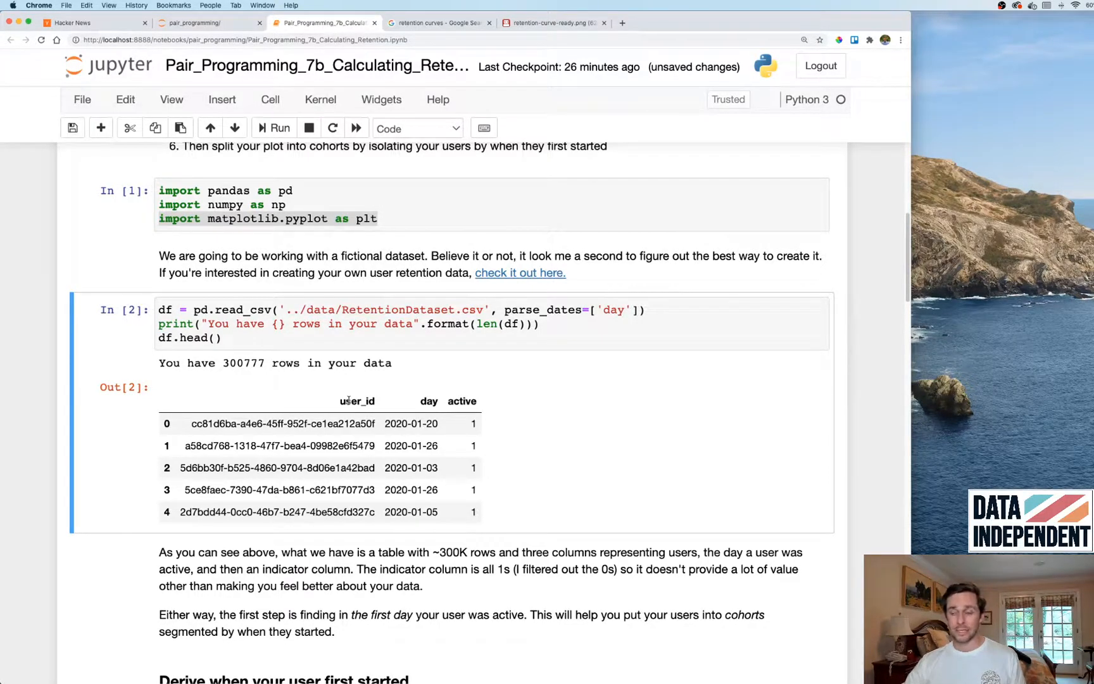
double_click(357, 401)
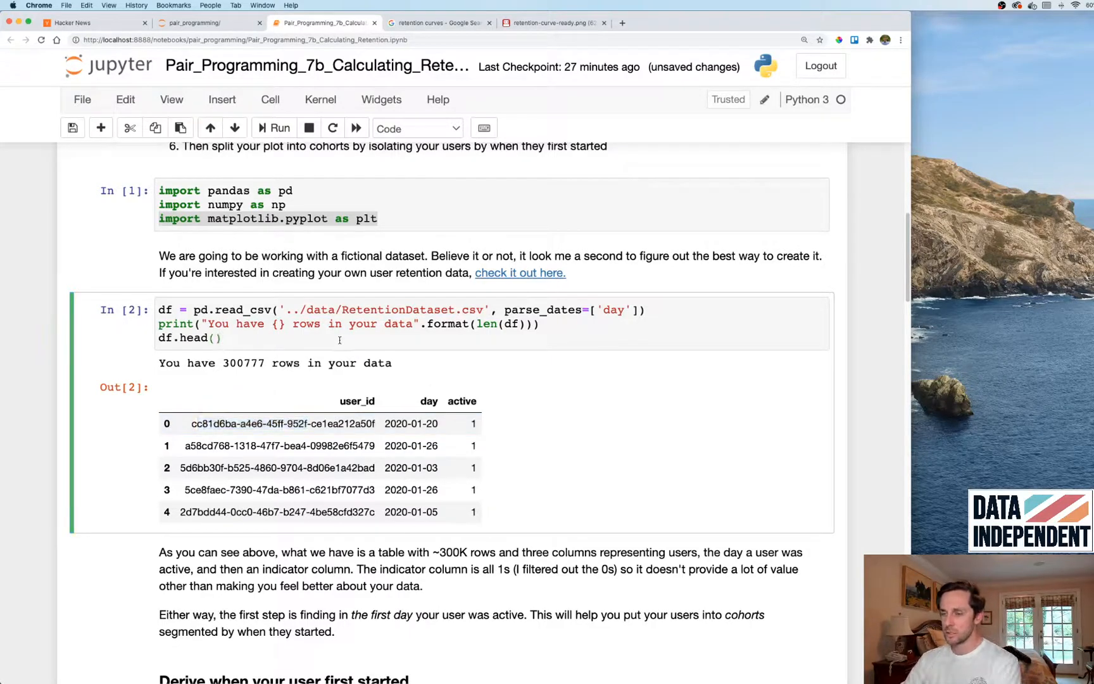
Temporarily add df['user_id'].nunique() to the loading cell and rerun it.
text(''])
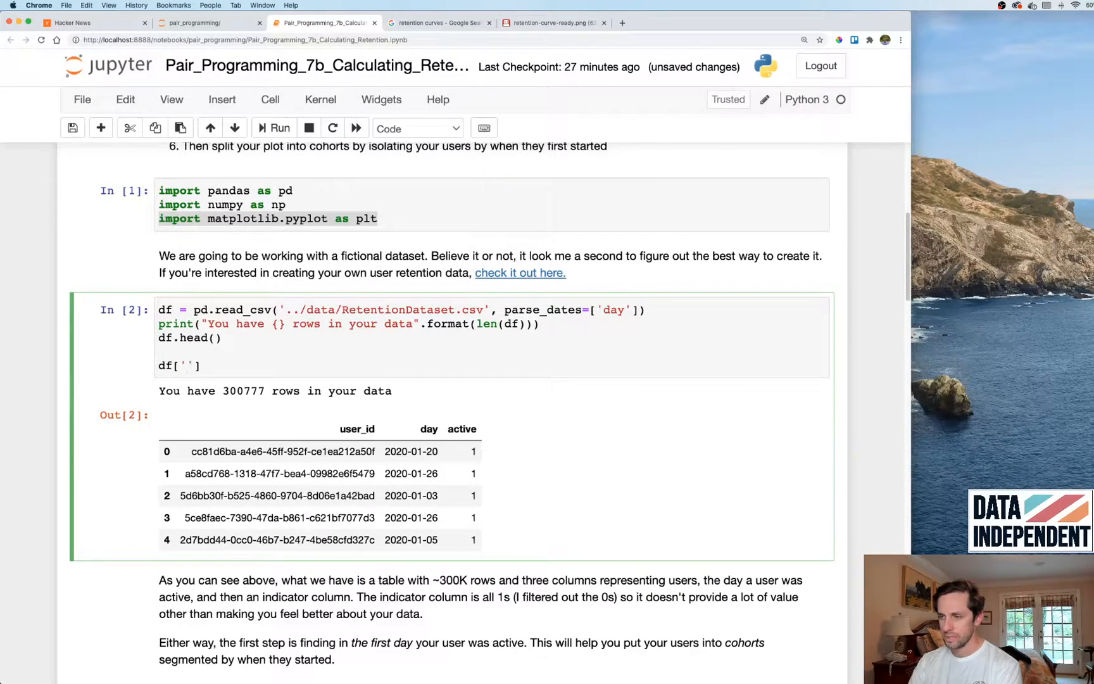
text(user_id)
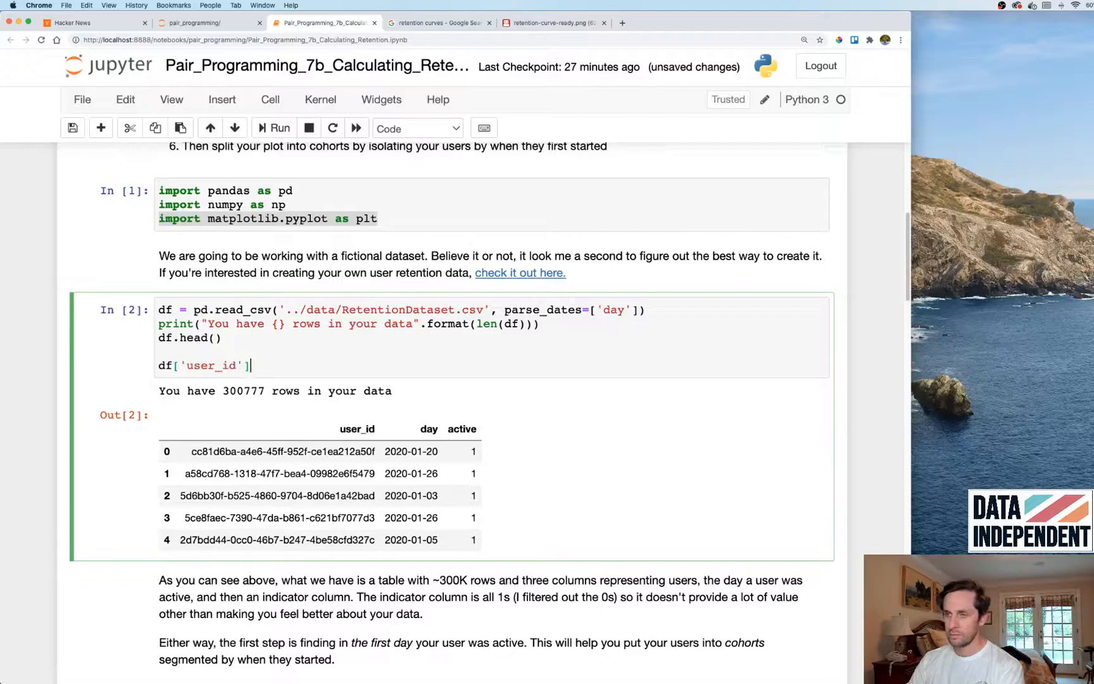
text(.nunique())
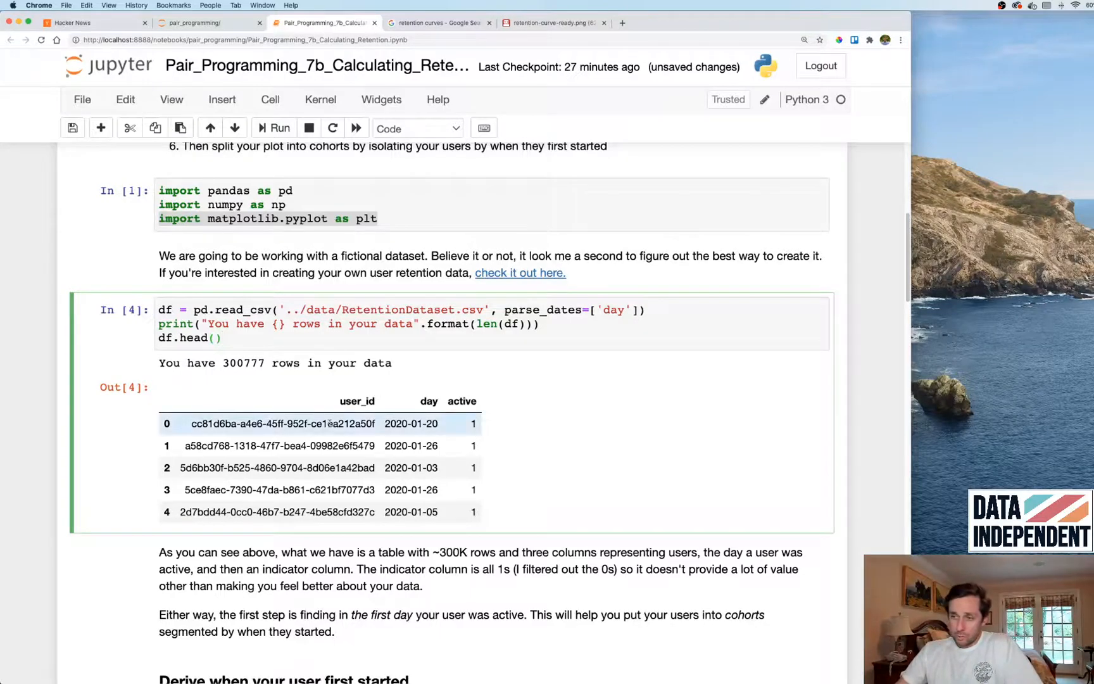
click(221, 337)
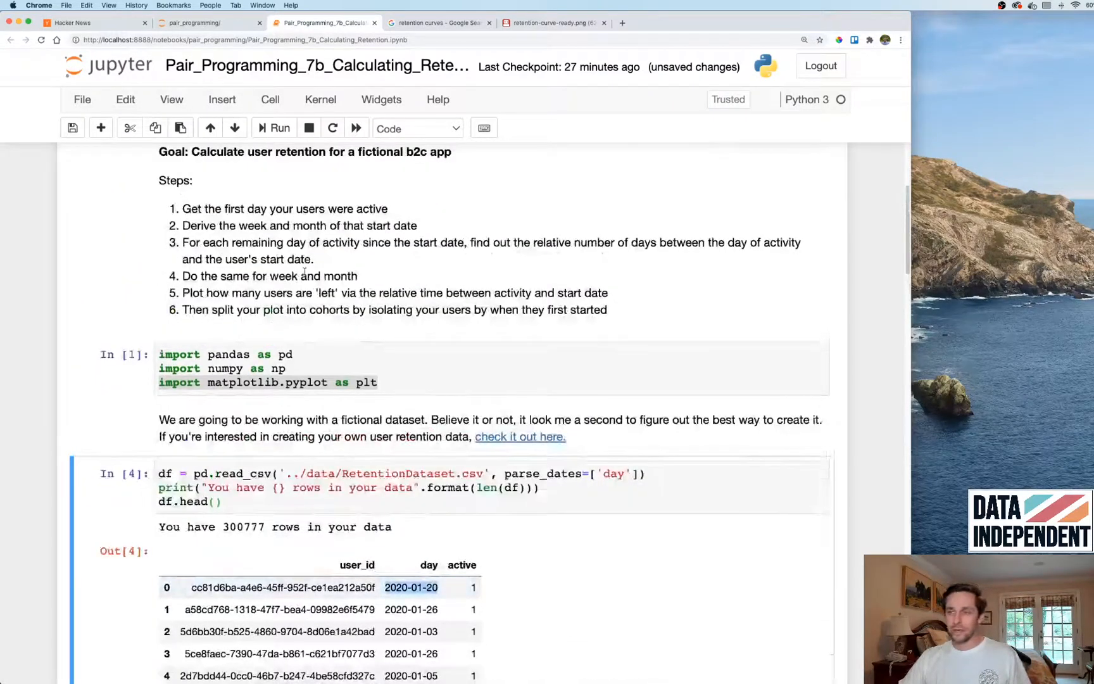
Compute min('day') per user_id, renamed start_day and indexed by user_id.
scroll(down, 3)
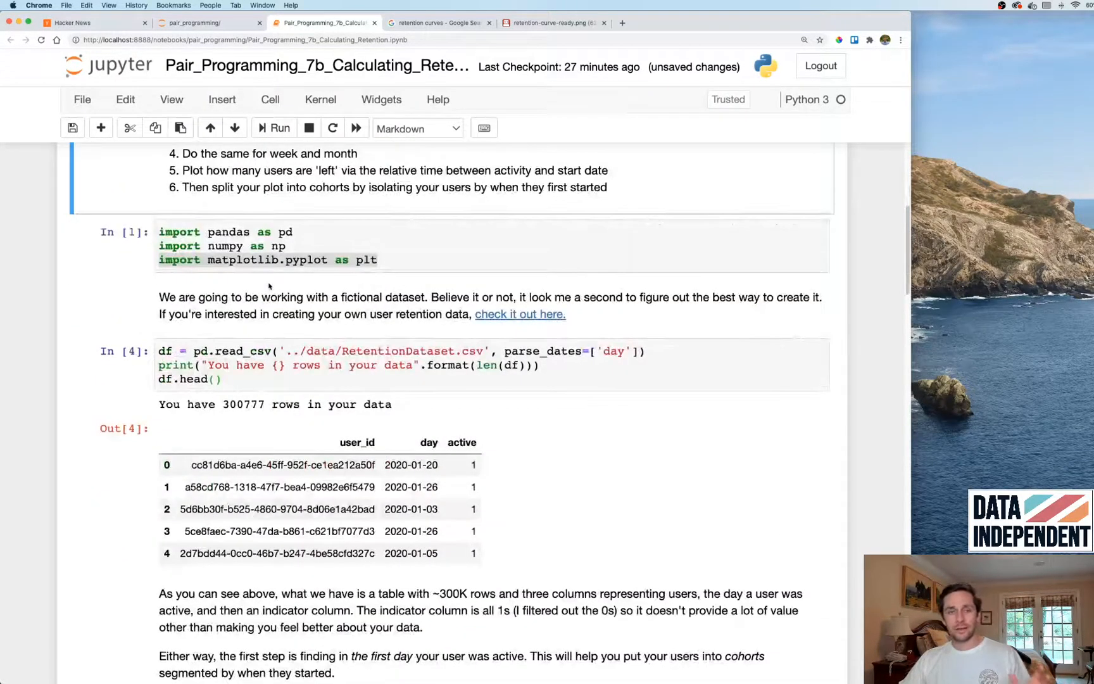
scroll(down, 3)
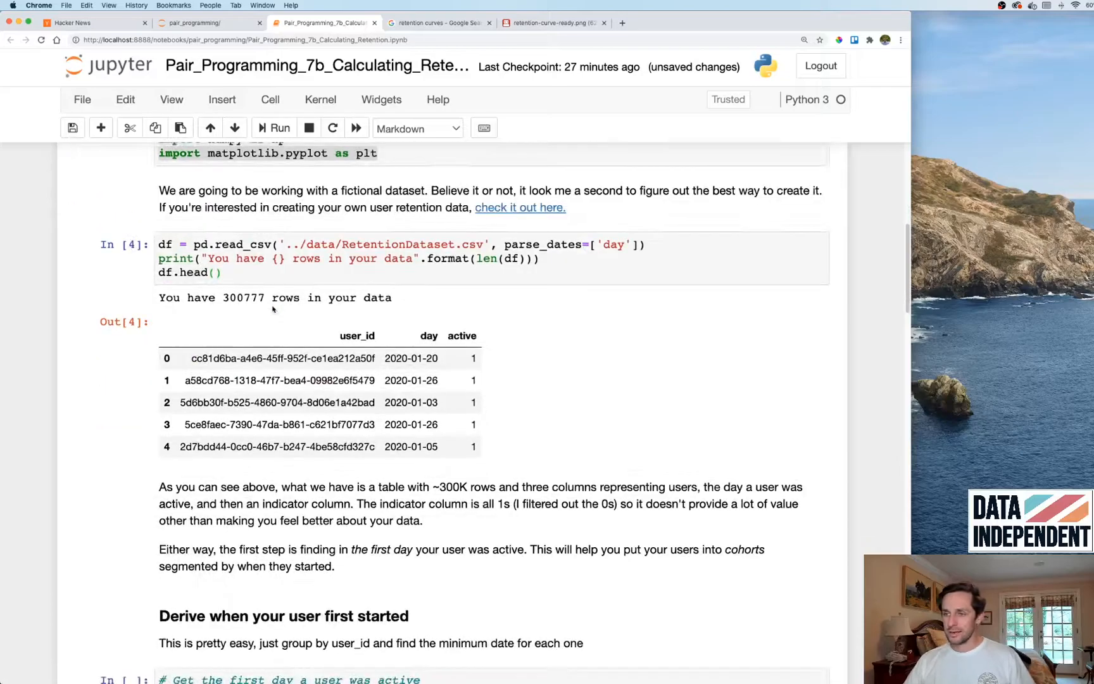
scroll(down, 3)
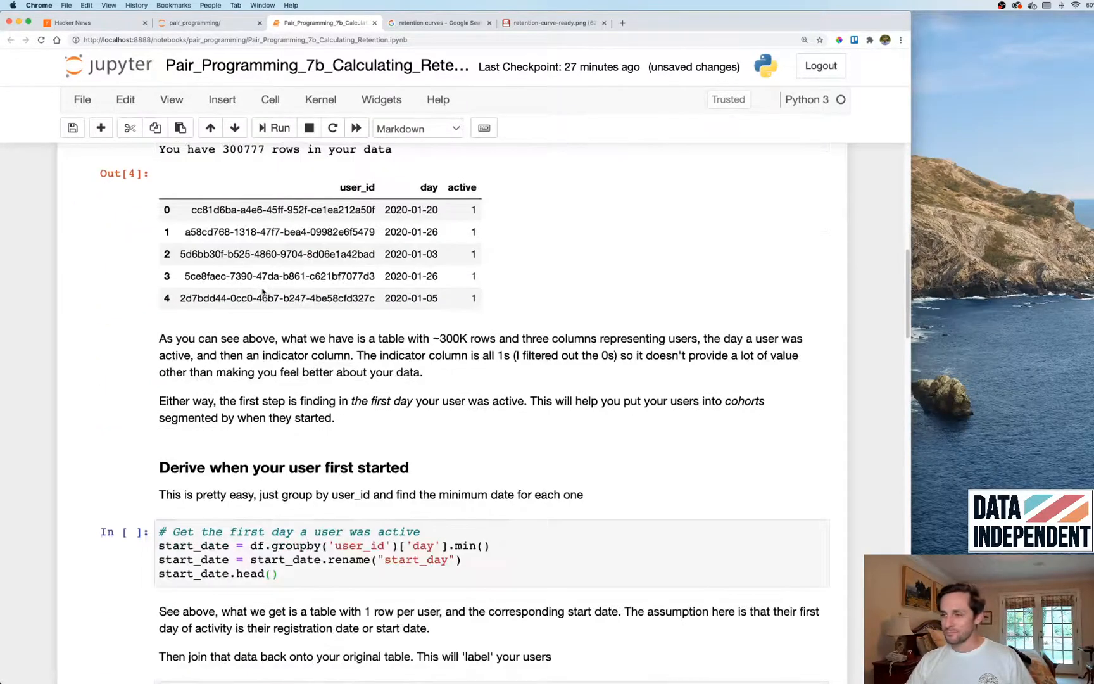
scroll(down, 3)
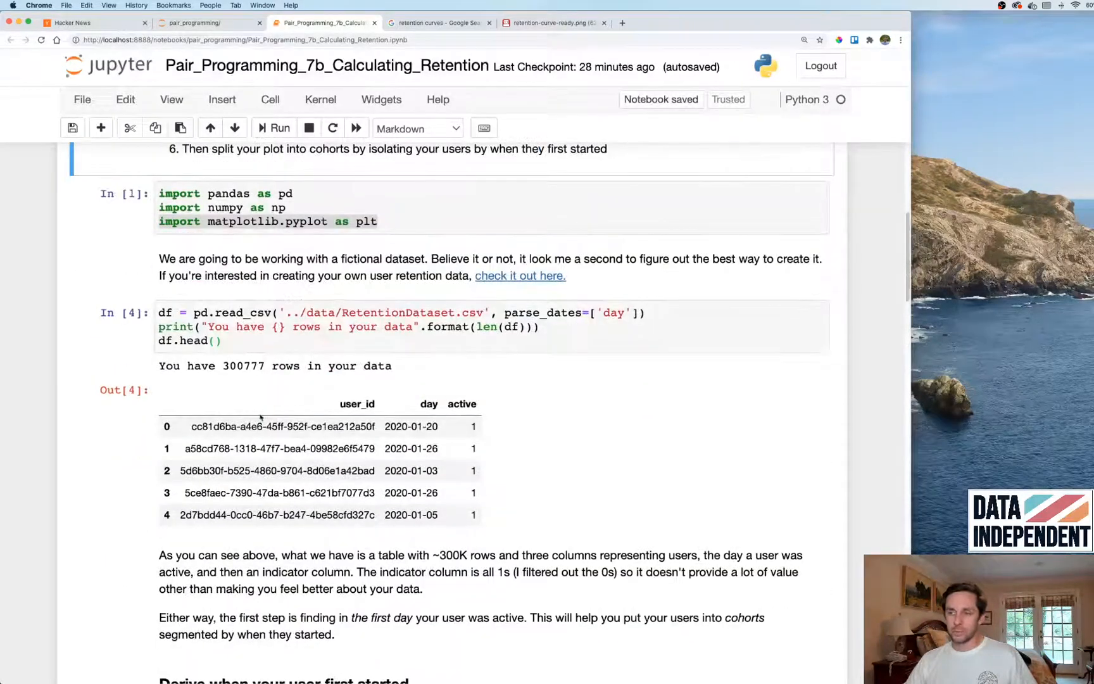
click(289, 470)
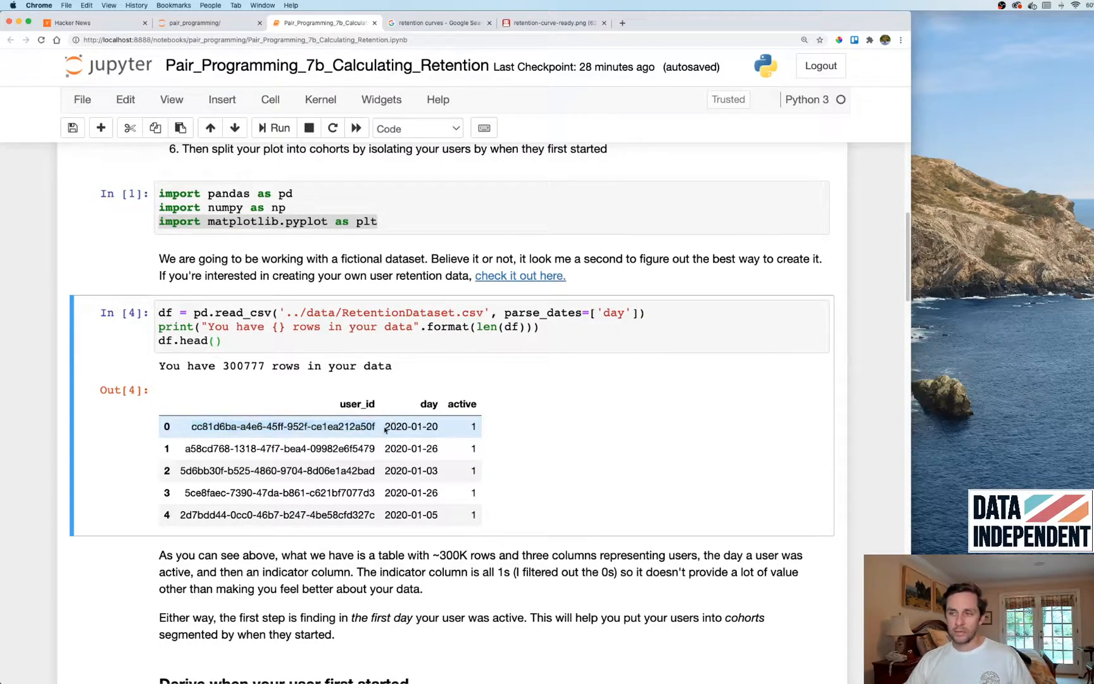
double_click(411, 427)
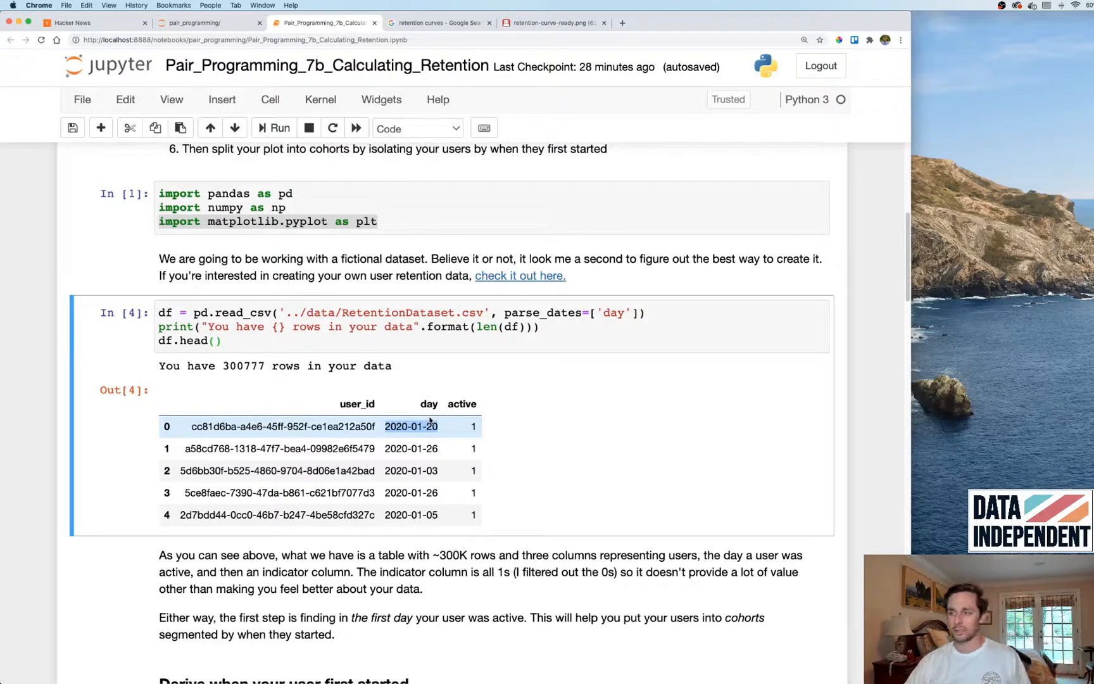
scroll(down, 3)
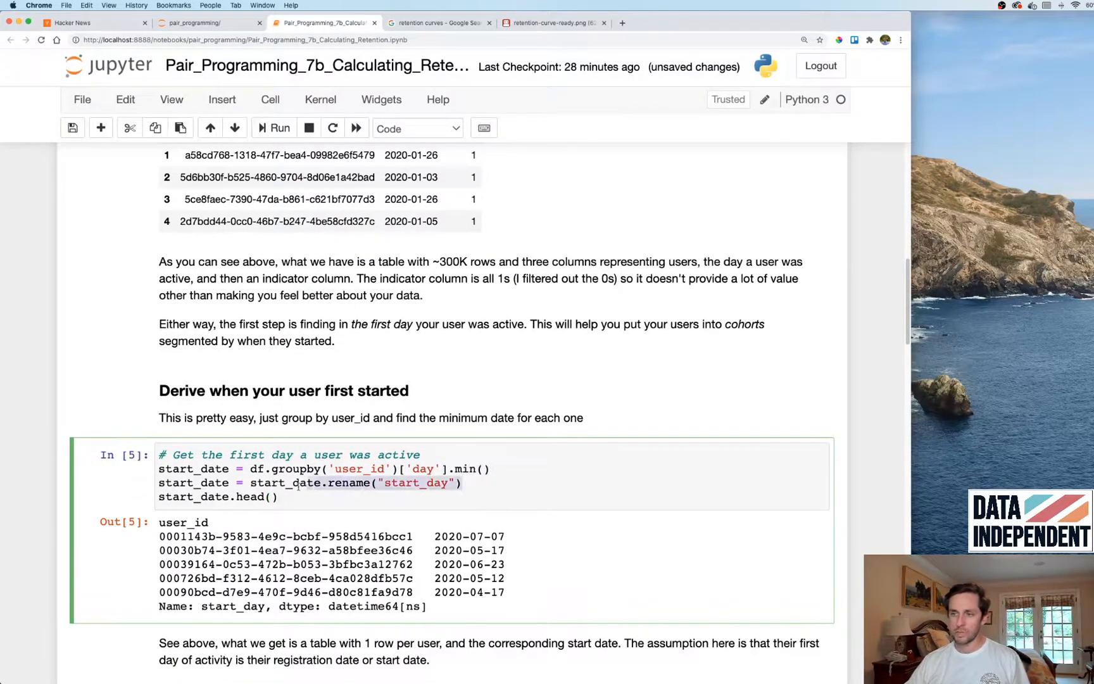
double_click(274, 482)
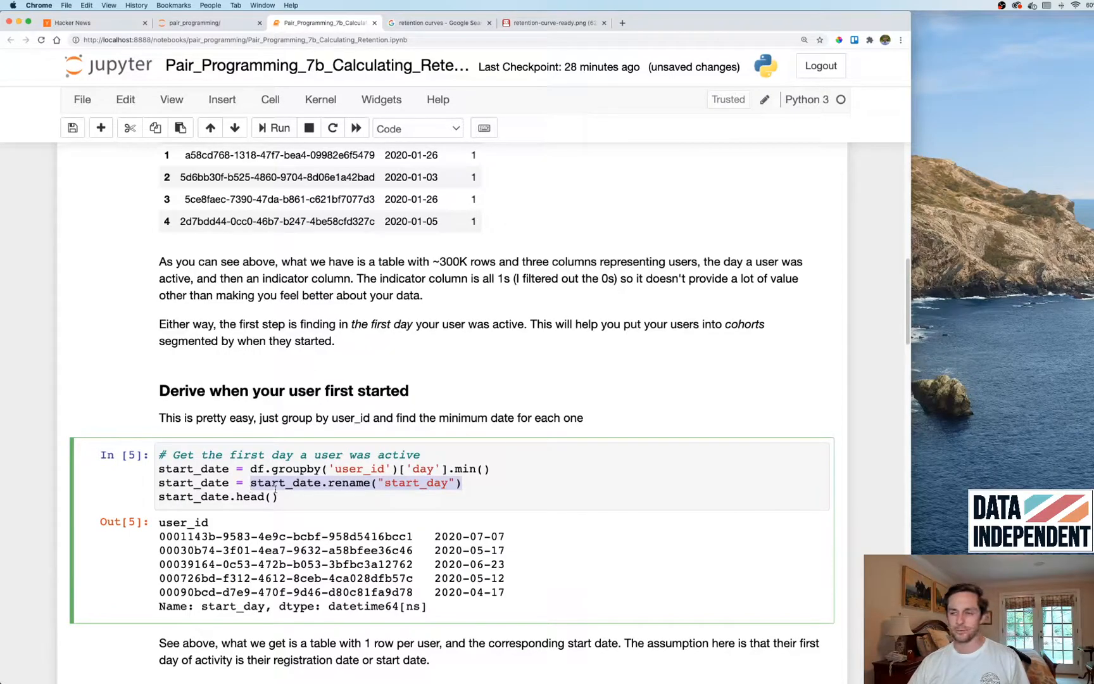
scroll(down, 3)
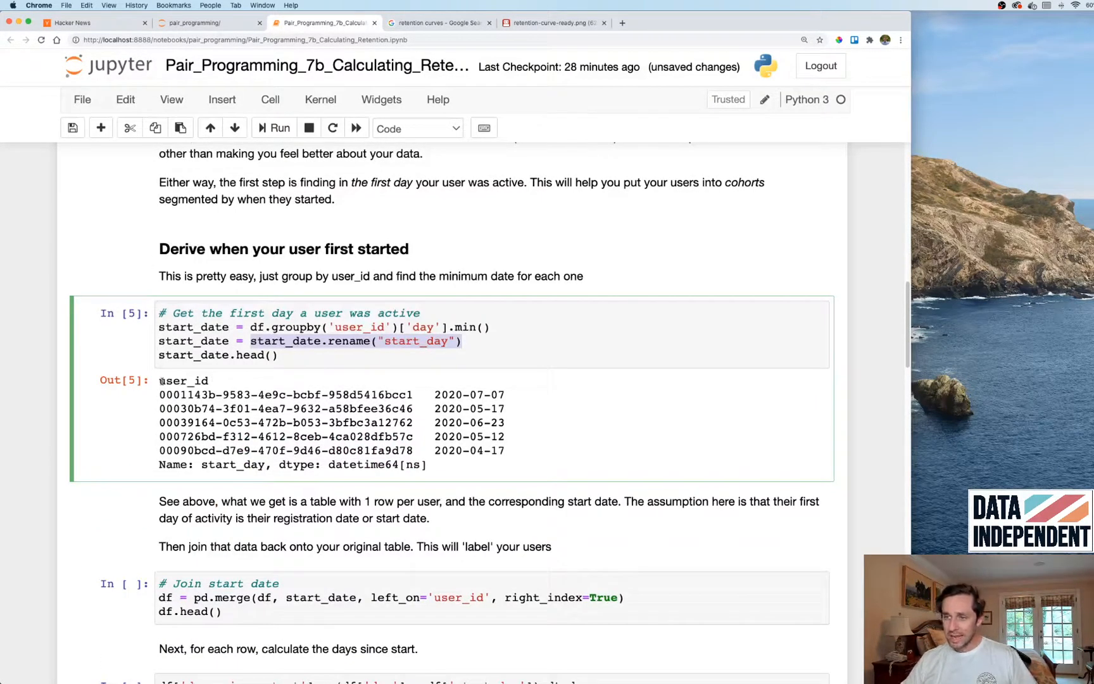
double_click(183, 381)
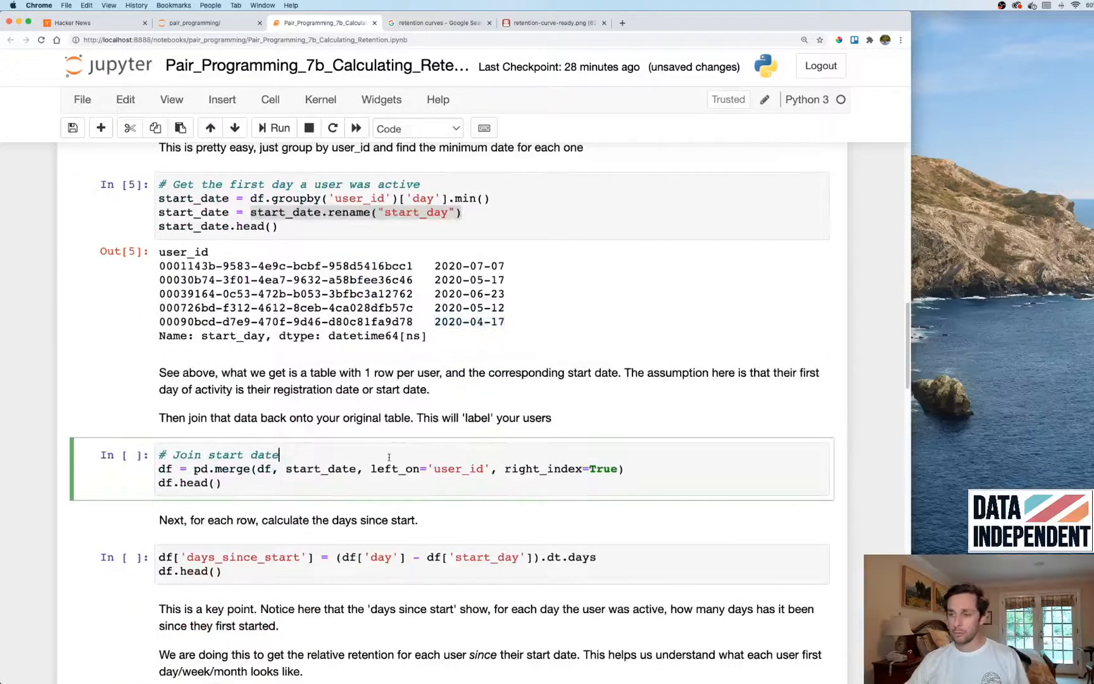
Run pd.merge with left_on='user_id', right_index=True, then view the example retention curve.
click(277, 128)
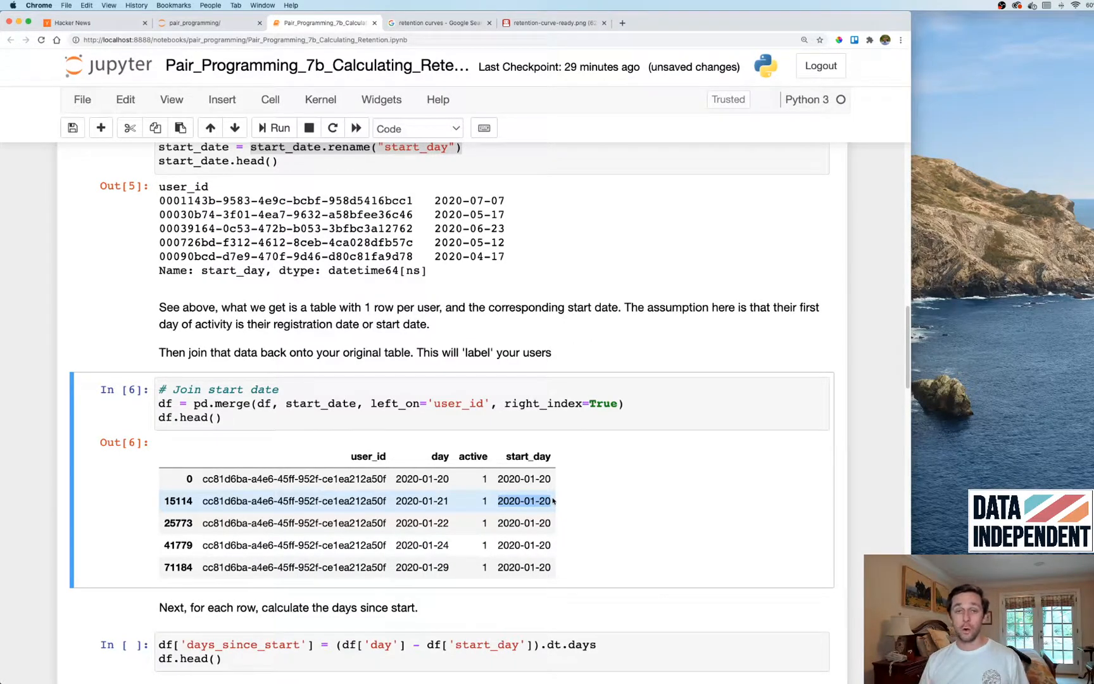
scroll(down, 3)
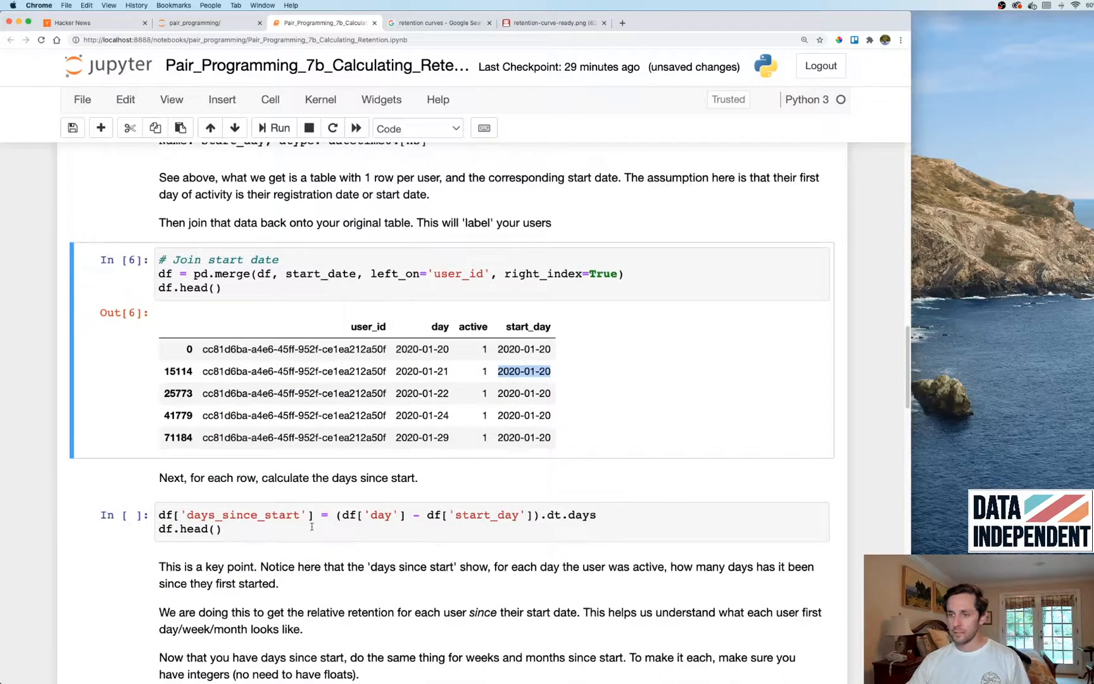
click(310, 528)
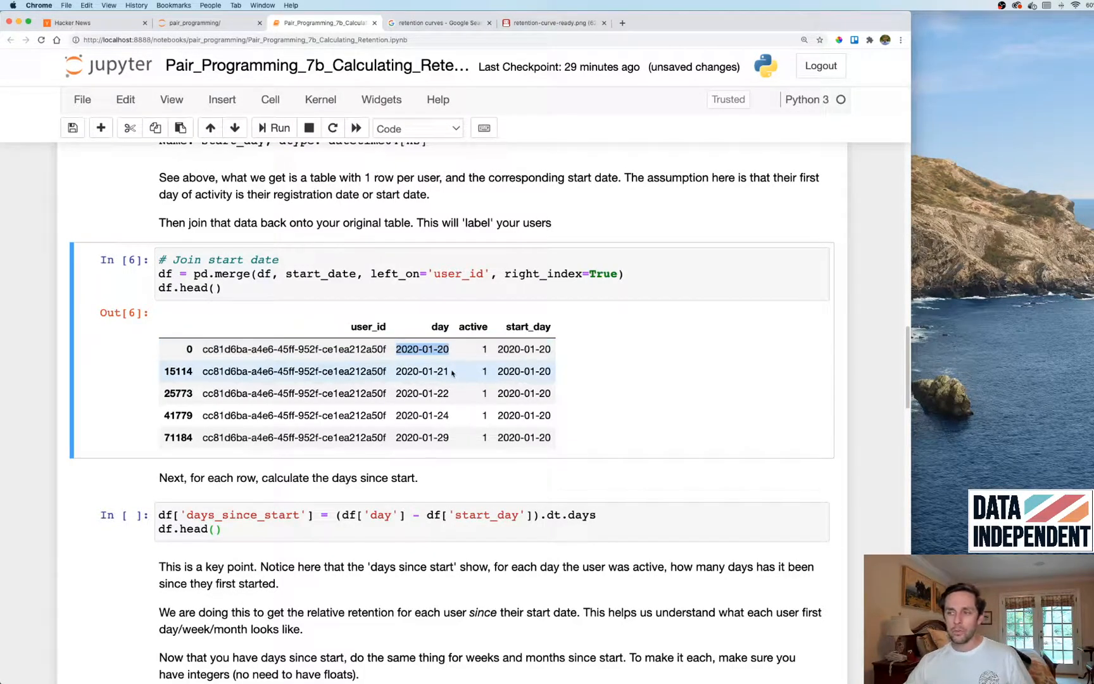
click(421, 370)
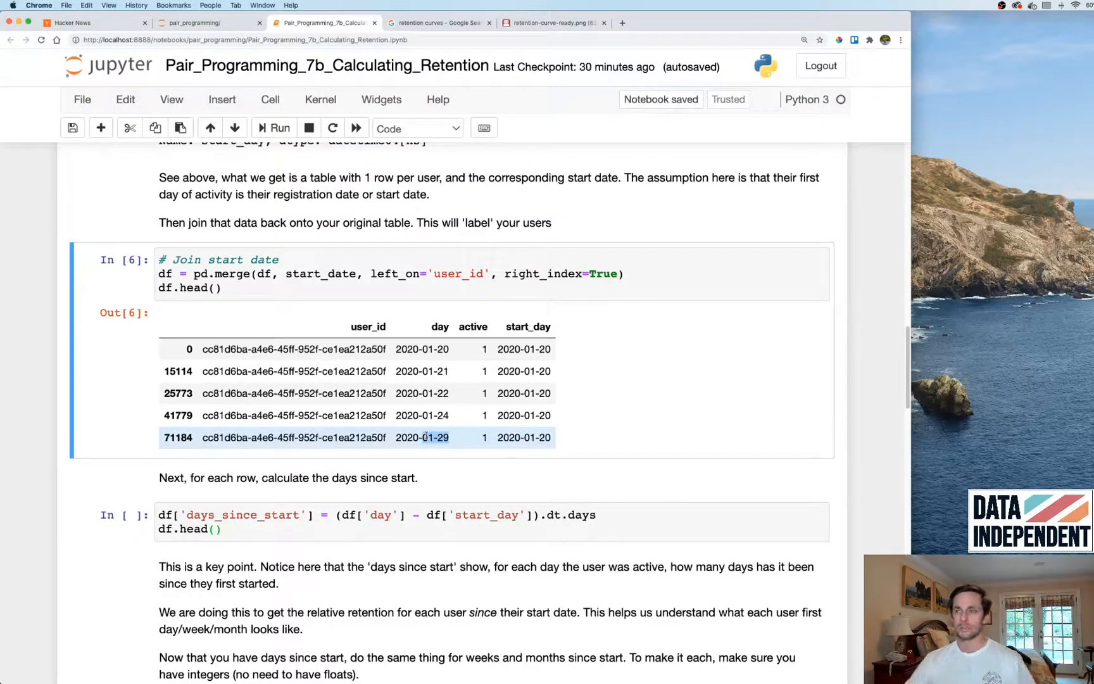
click(552, 22)
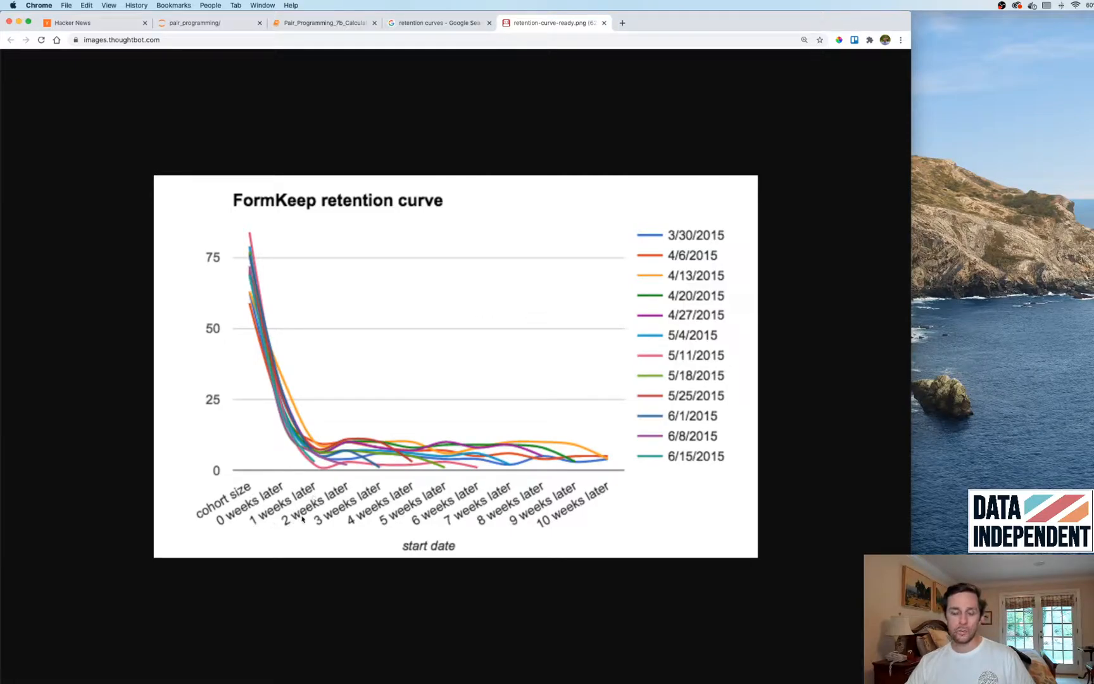
mouse_move(361, 506)
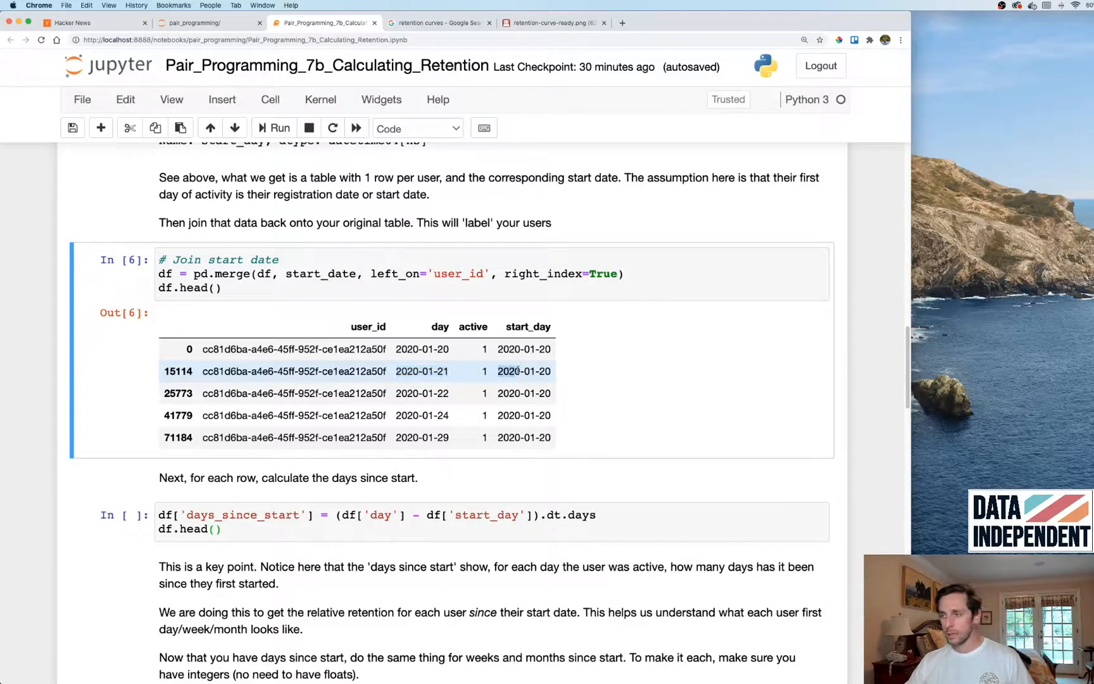
Run the cell computing days_since_start as (day - start_day).dt.days.
double_click(524, 370)
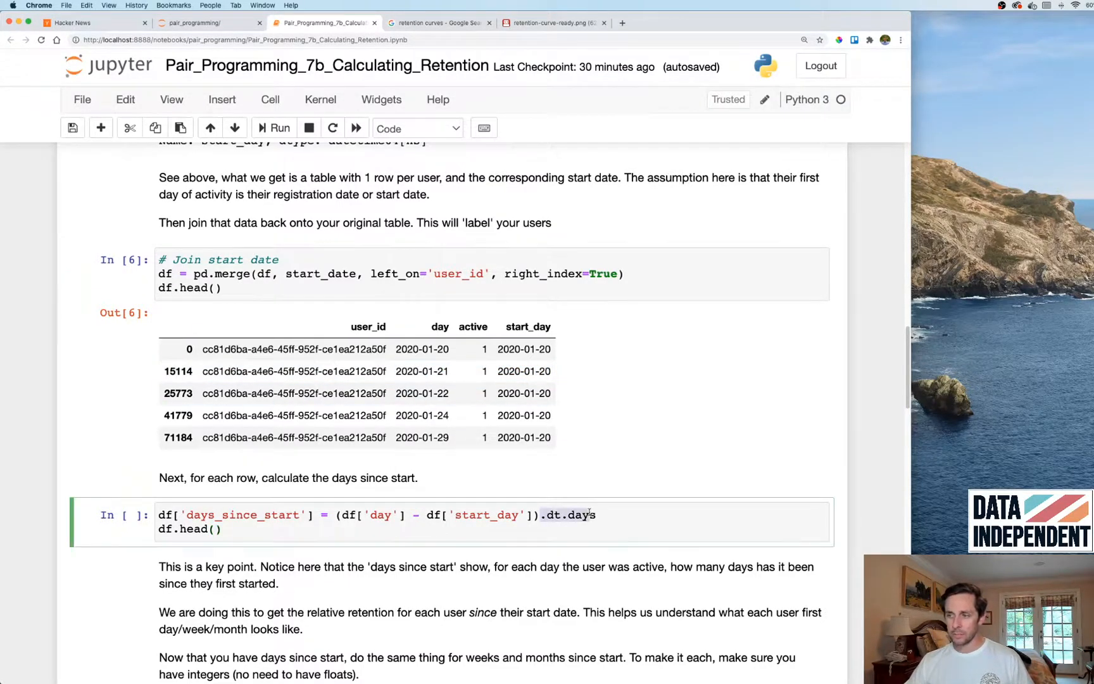
click(279, 128)
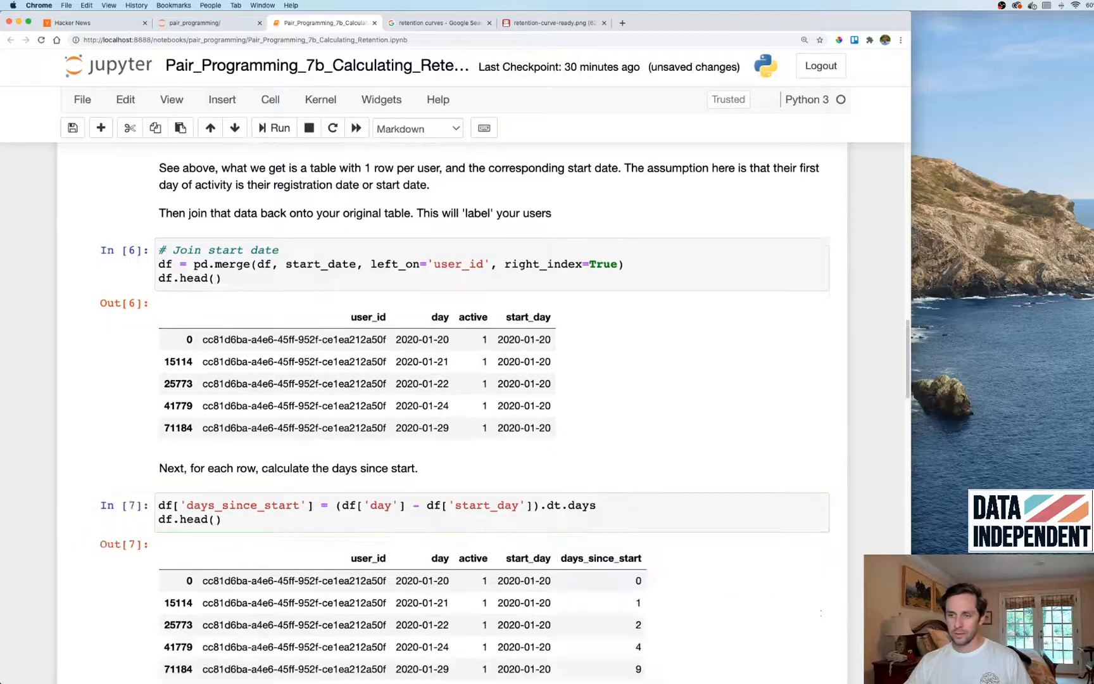
scroll(down, 3)
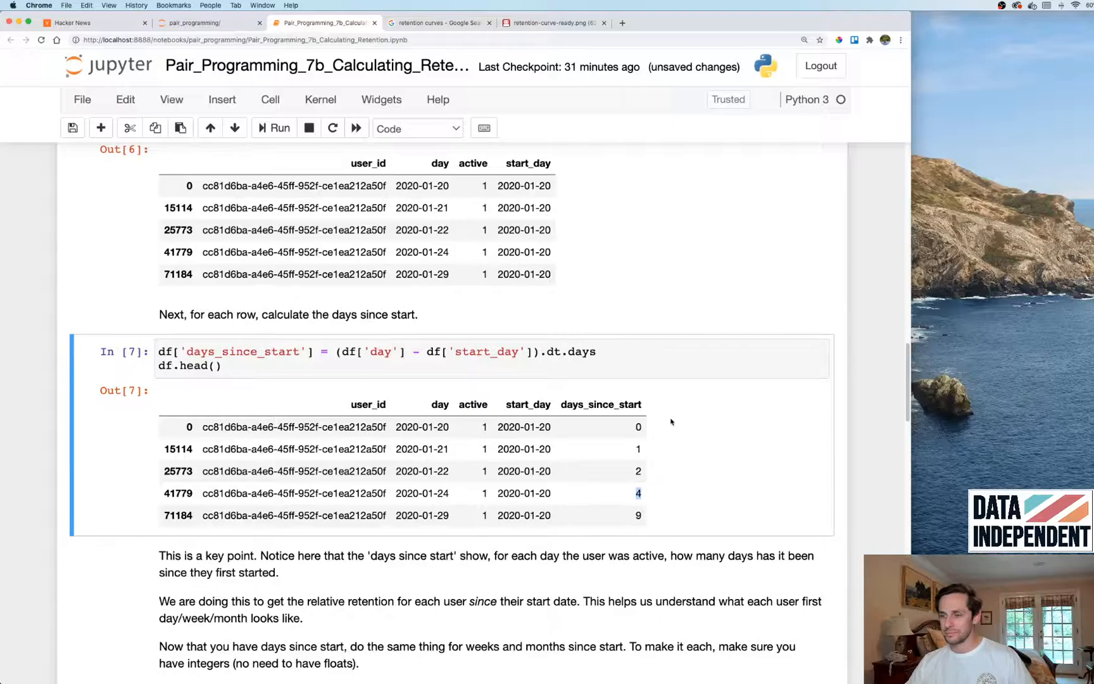
scroll(down, 3)
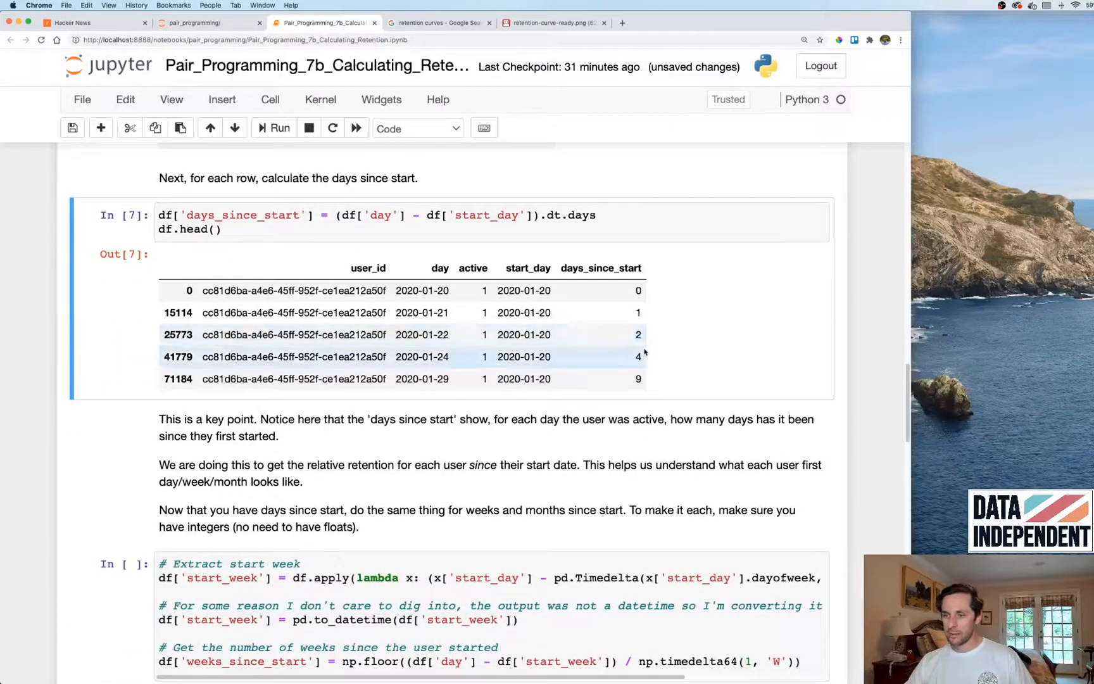
Run the 'Extract start week' and 'Extract start month' cells.
scroll(down, 3)
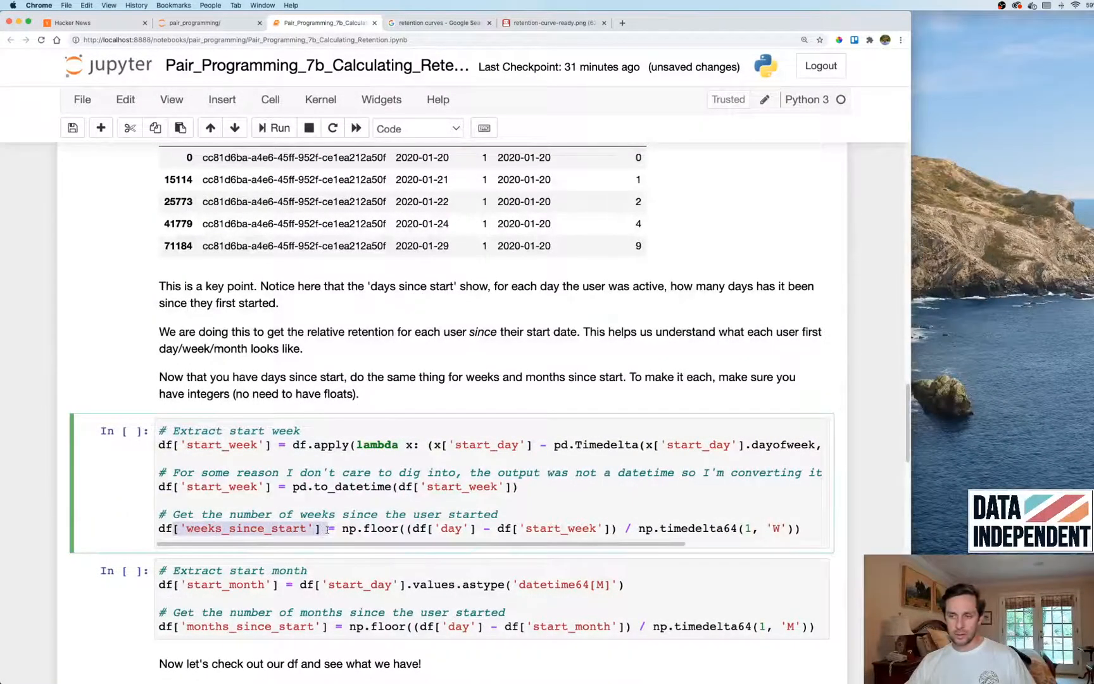
scroll(down, 3)
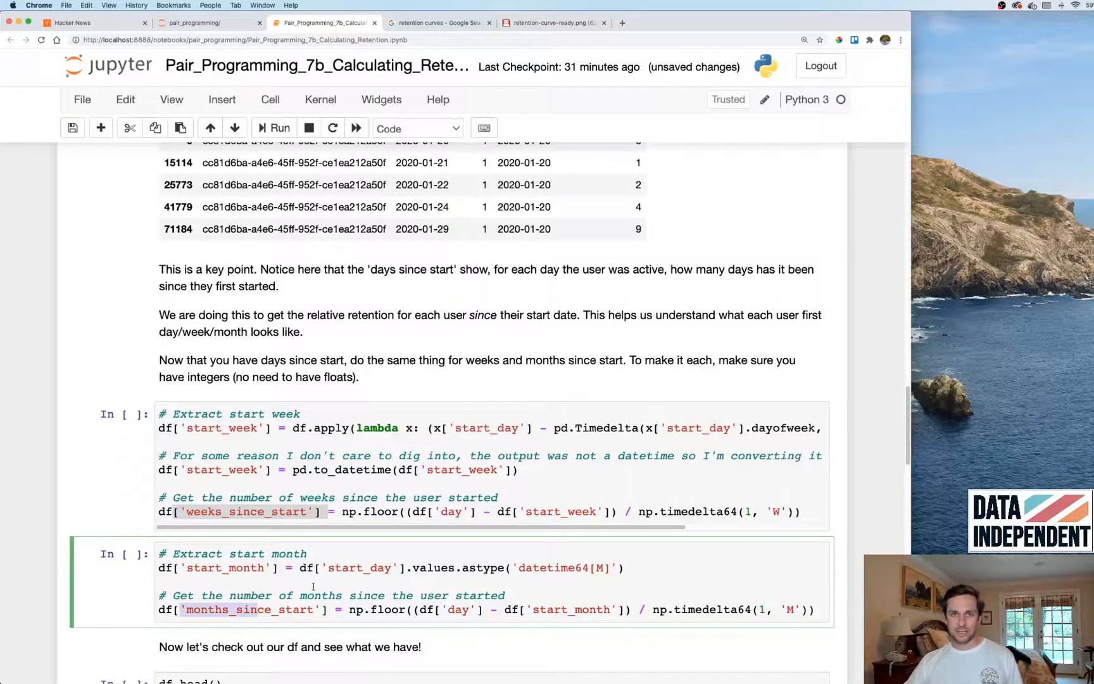
click(279, 128)
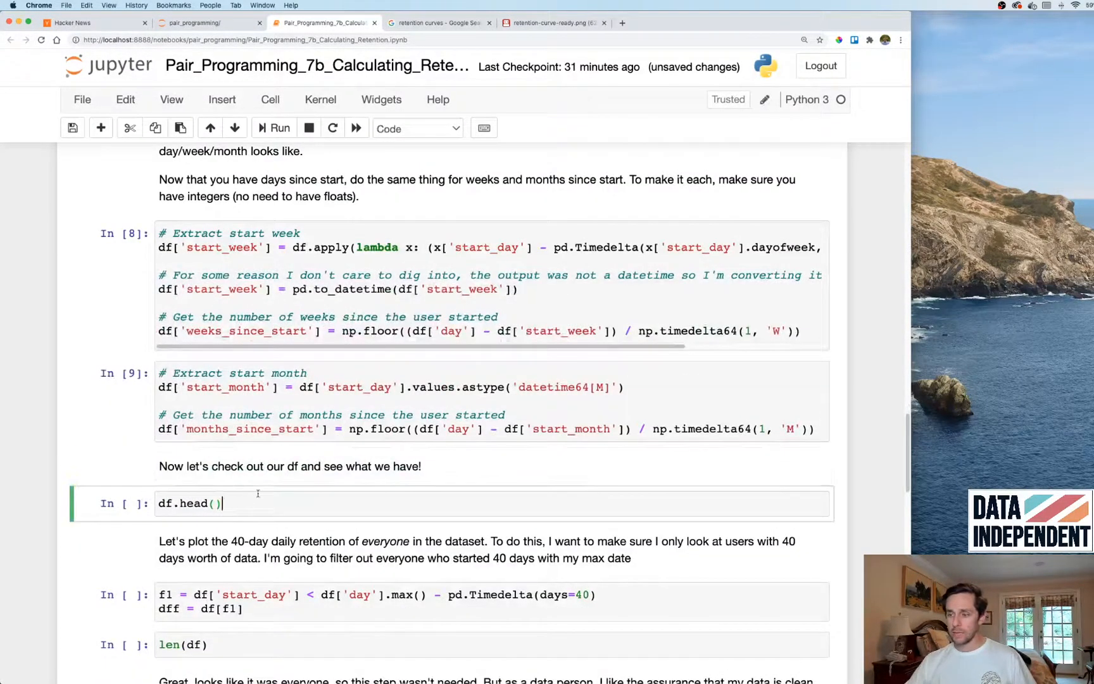
click(278, 128)
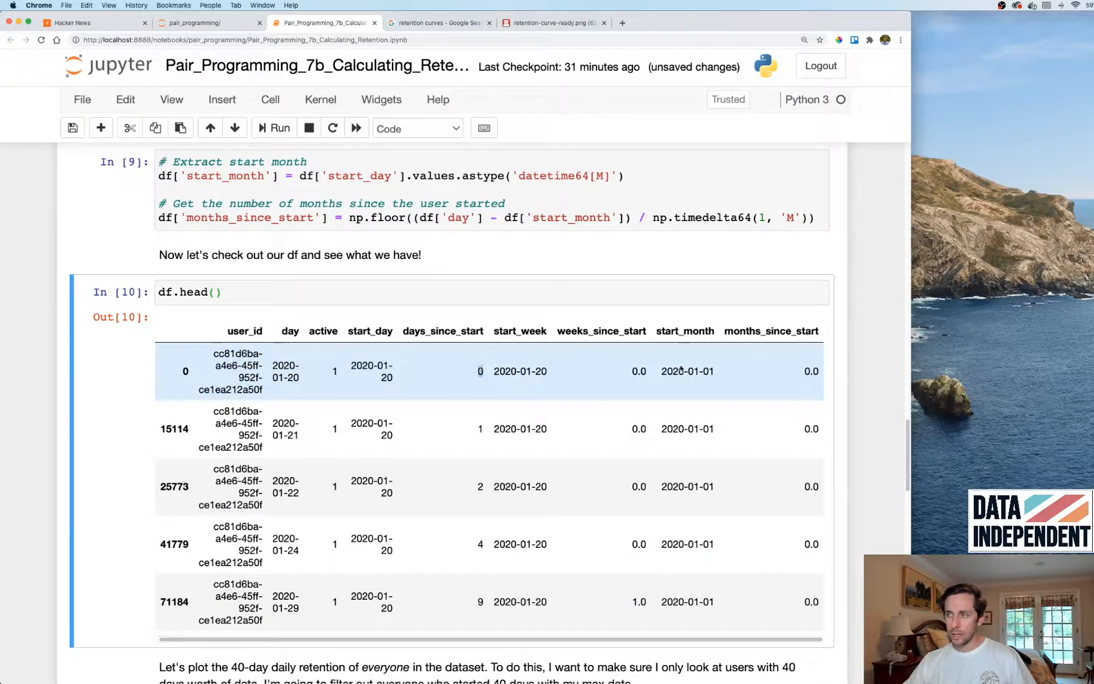
Review day, start_month and days_since_start in the head, then run the 40-day filter and len(dff) cells.
double_click(686, 370)
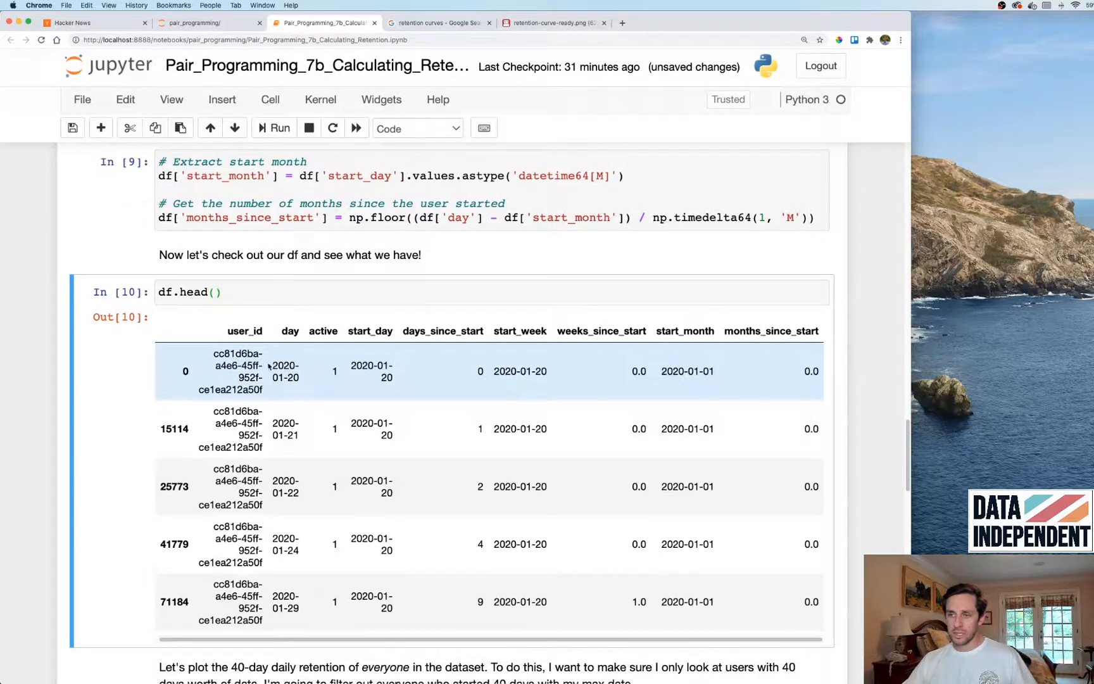
double_click(285, 370)
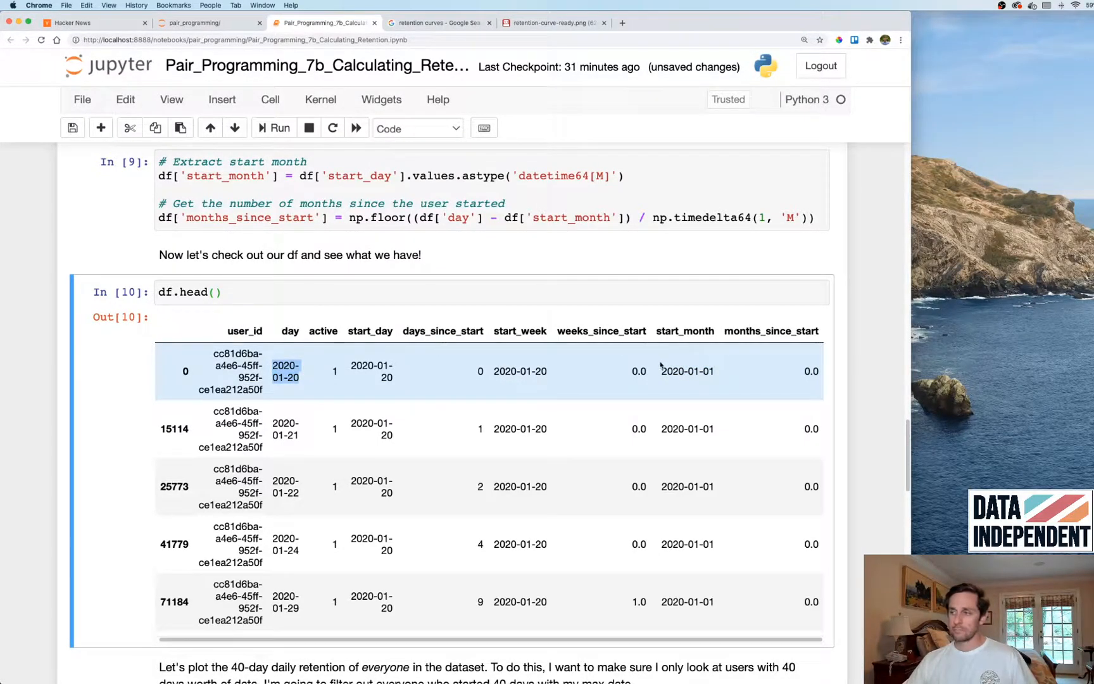
double_click(687, 371)
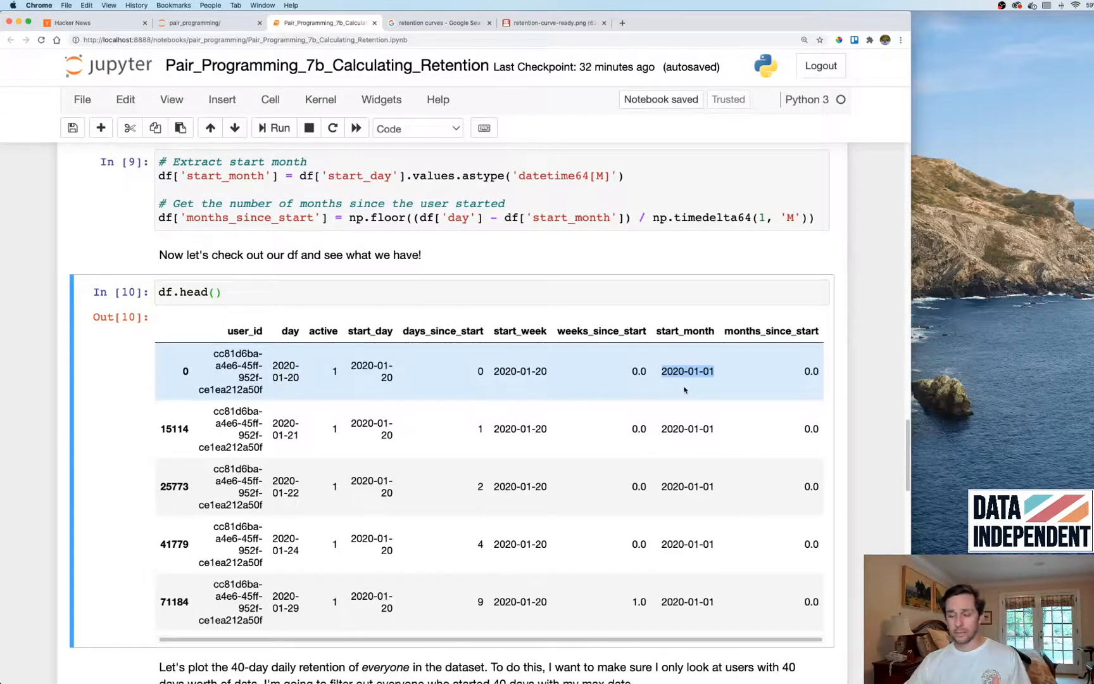
scroll(down, 3)
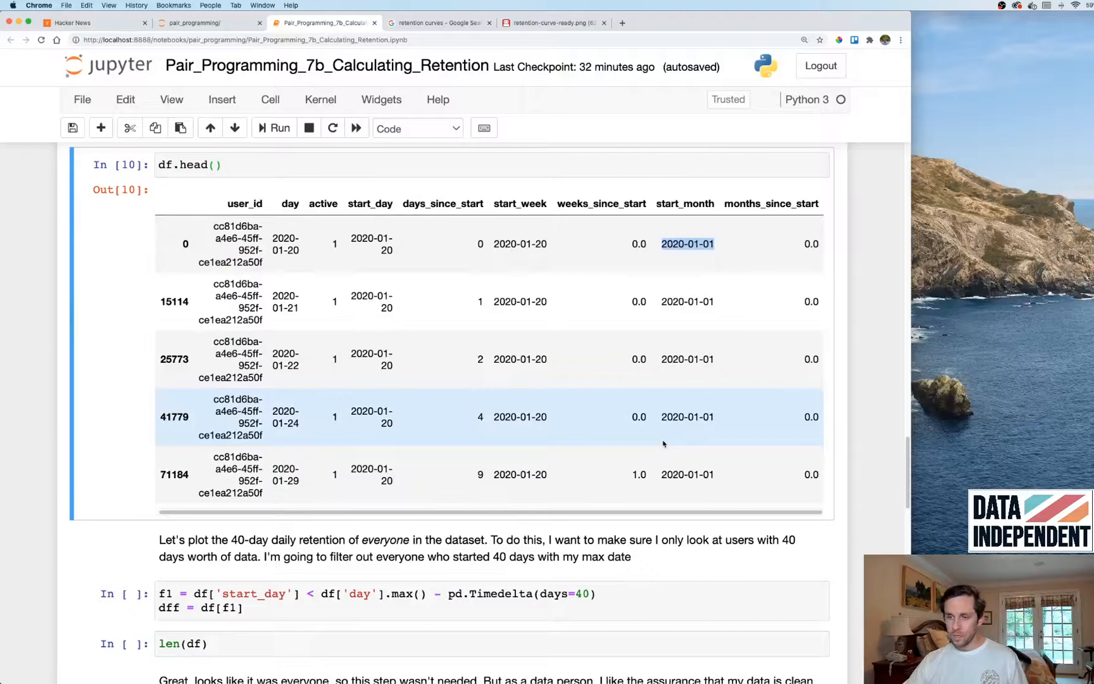
scroll(down, 3)
text(f)
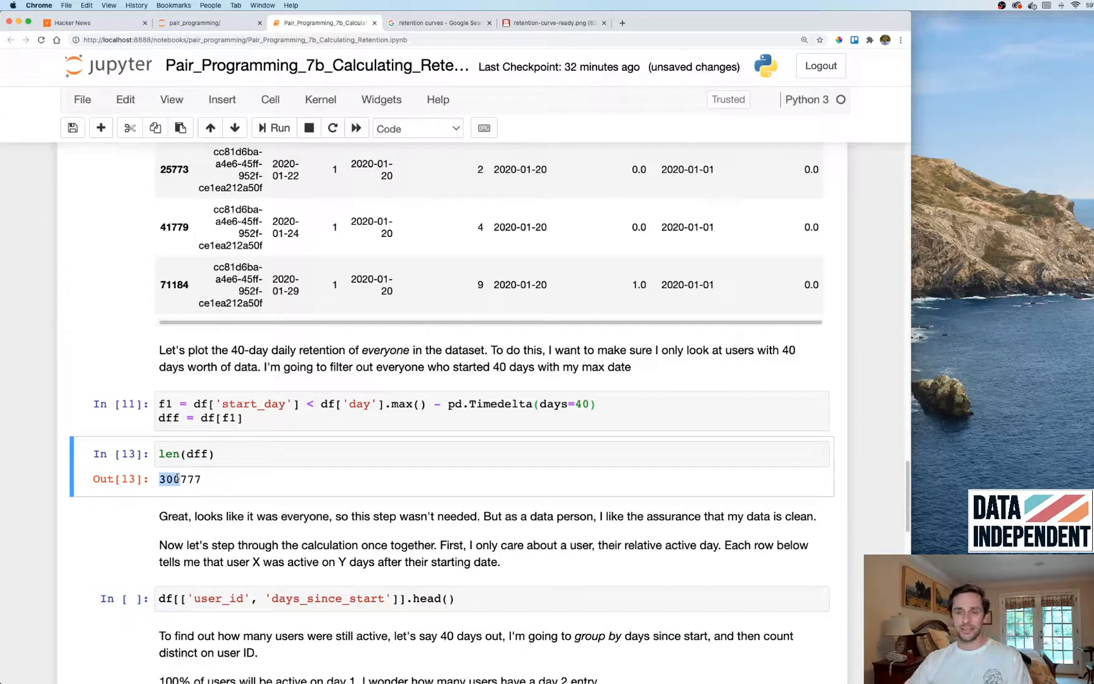
Show user_id with days_since_start (day 0, day 1), then highlight days_since_start in the groupby code.
scroll(down, 3)
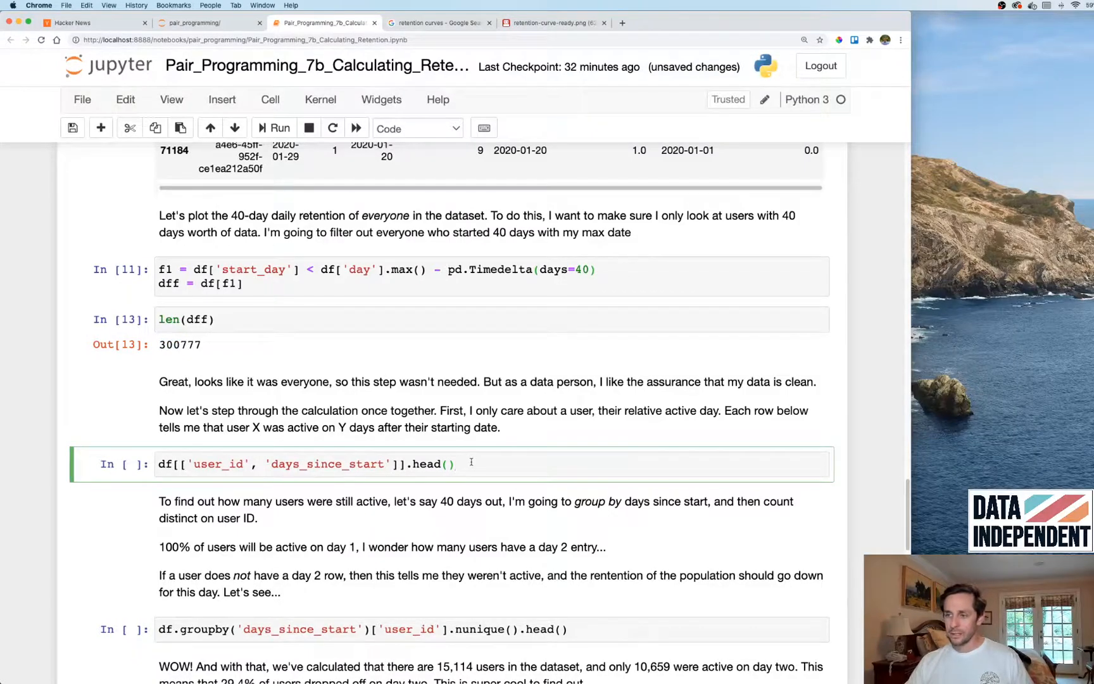
click(278, 128)
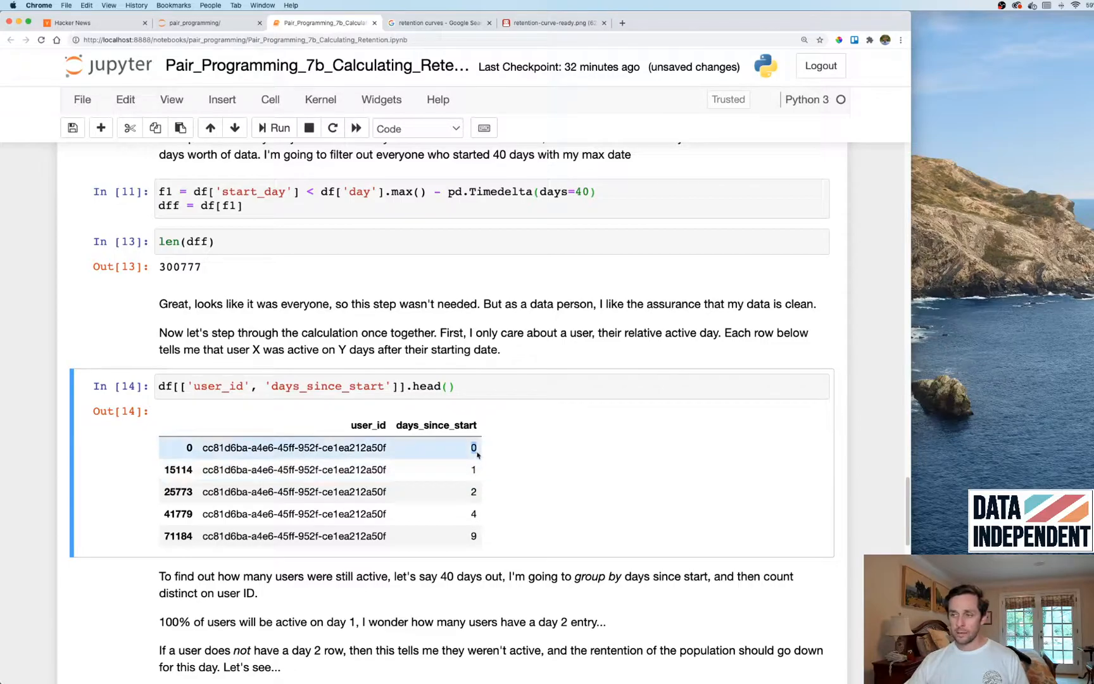
double_click(293, 447)
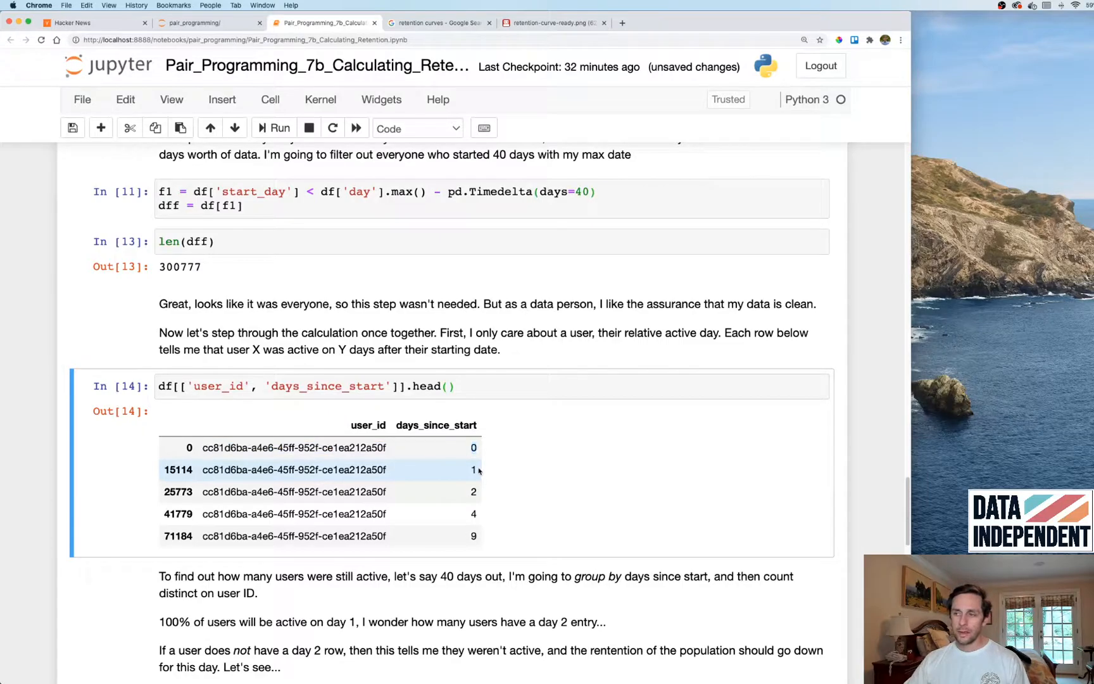
double_click(294, 469)
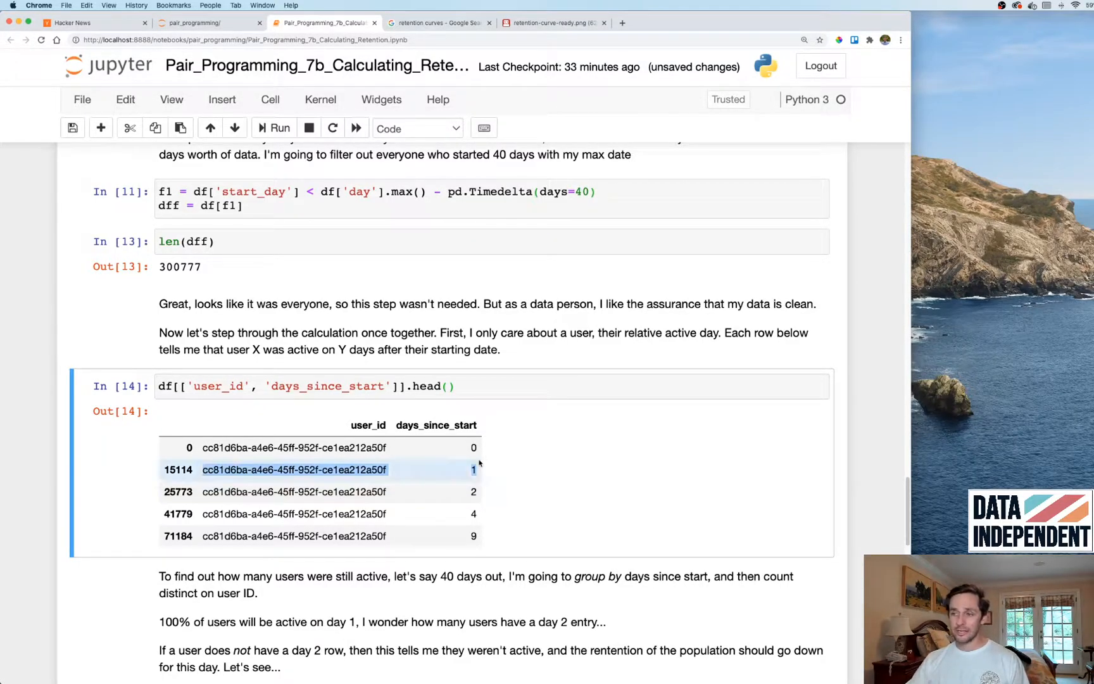
scroll(down, 3)
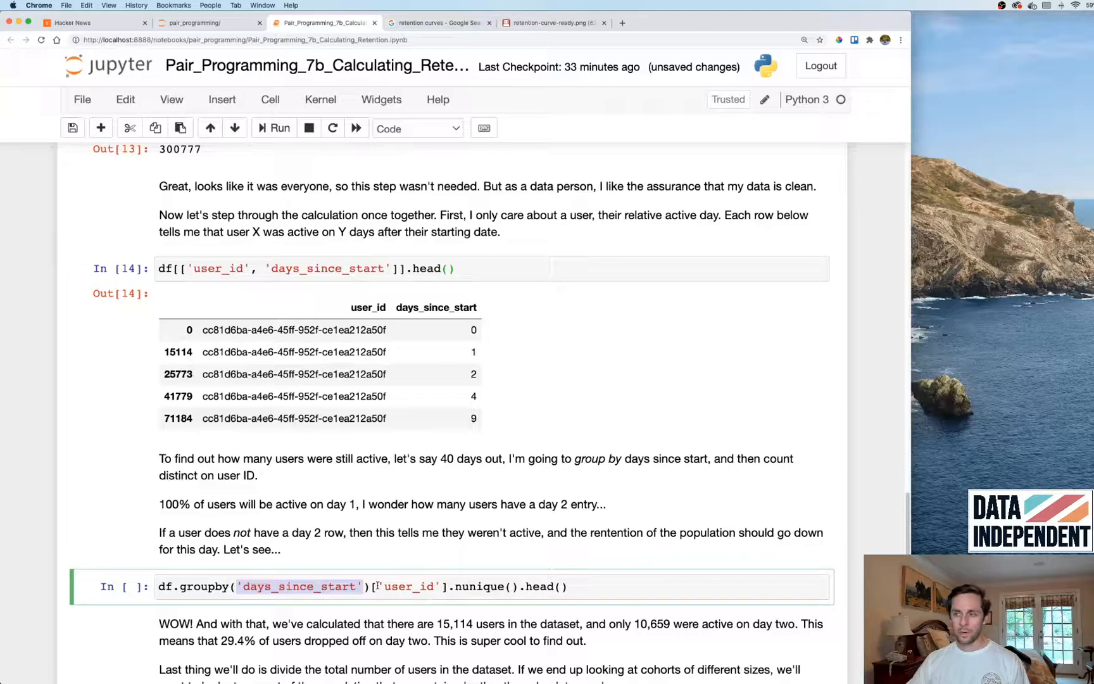
double_click(410, 586)
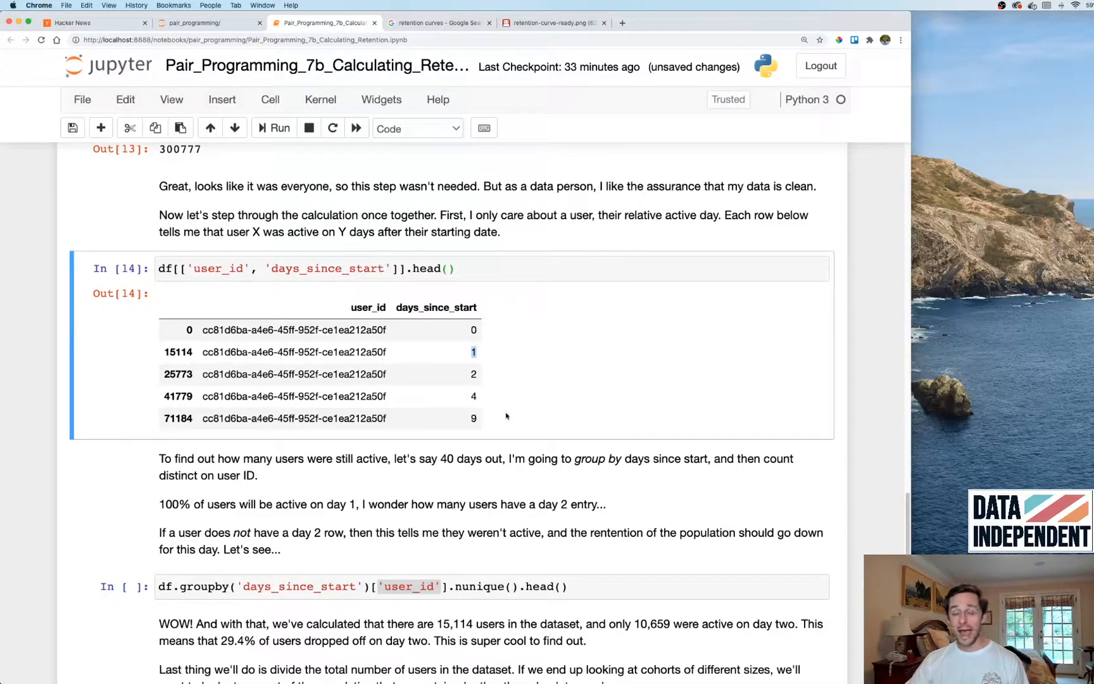
scroll(down, 3)
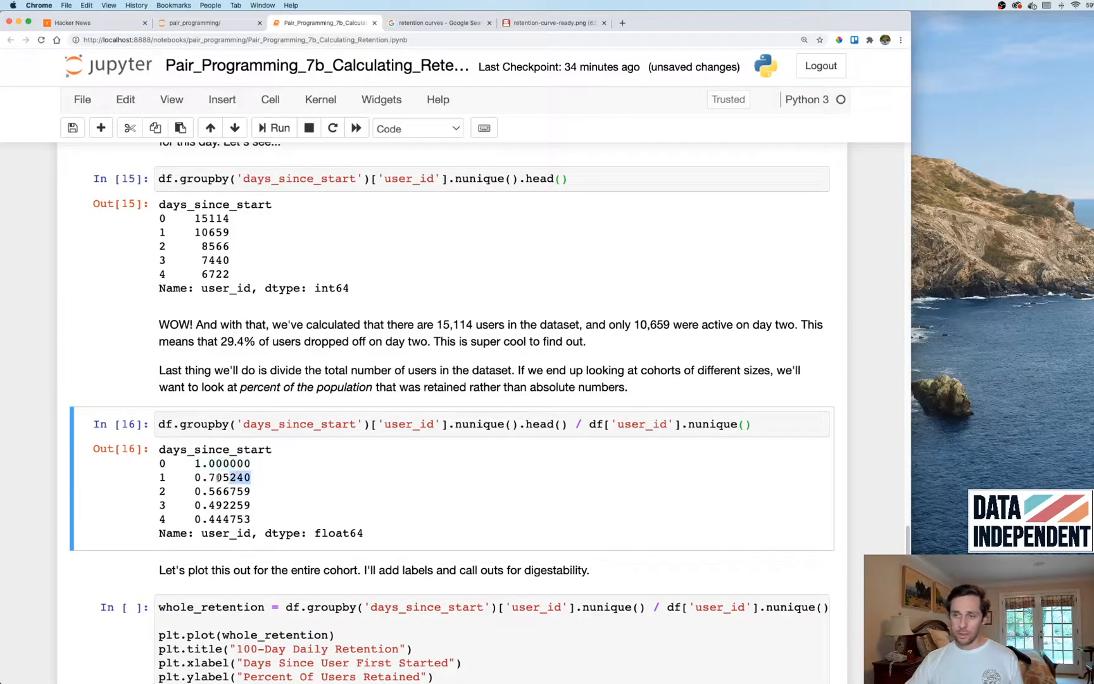
Highlight the day-one and day-two retention fractions in the output.
double_click(221, 478)
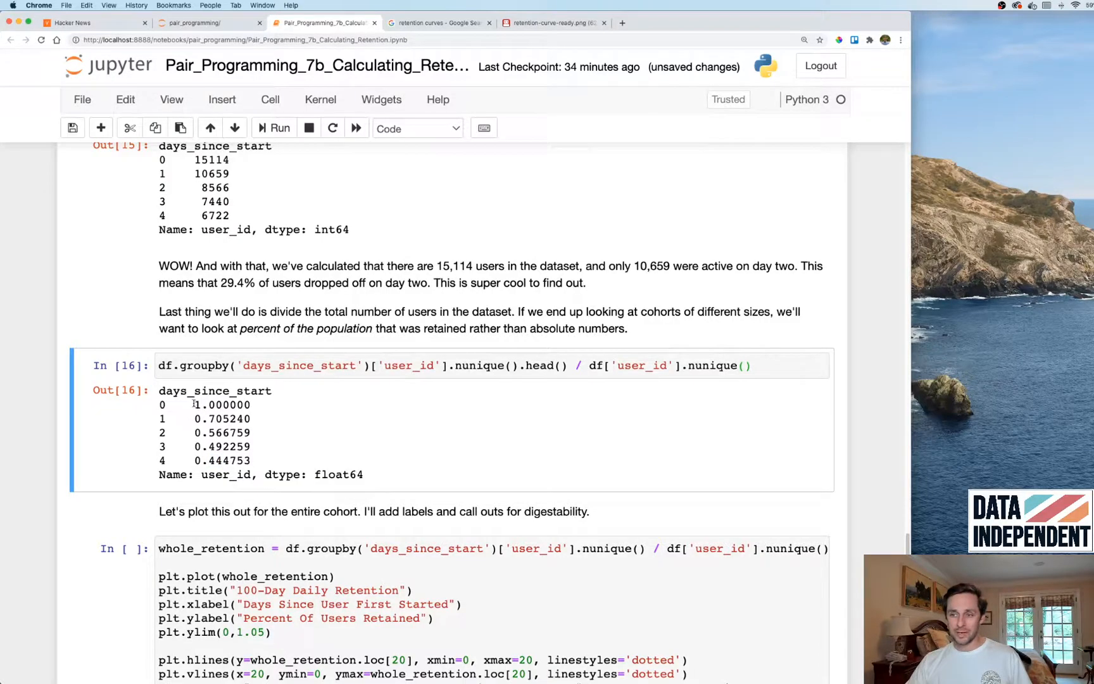
double_click(222, 405)
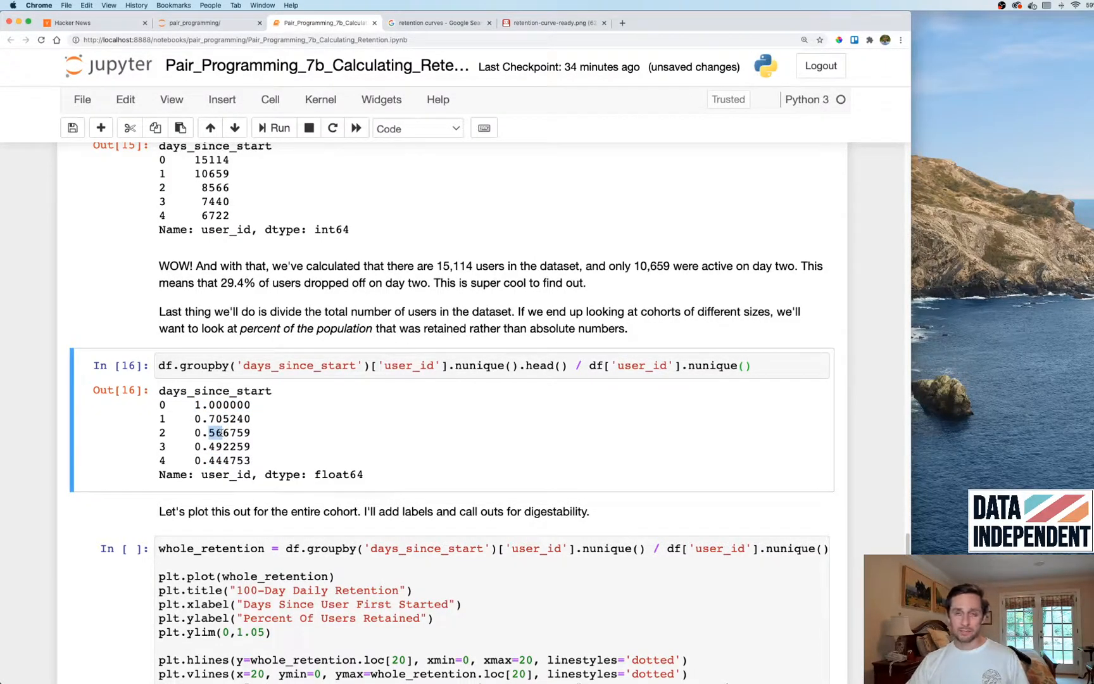
Run the whole_retention cell to draw the '100-Day Daily Retention' chart showing 23% on Day 20.
click(278, 128)
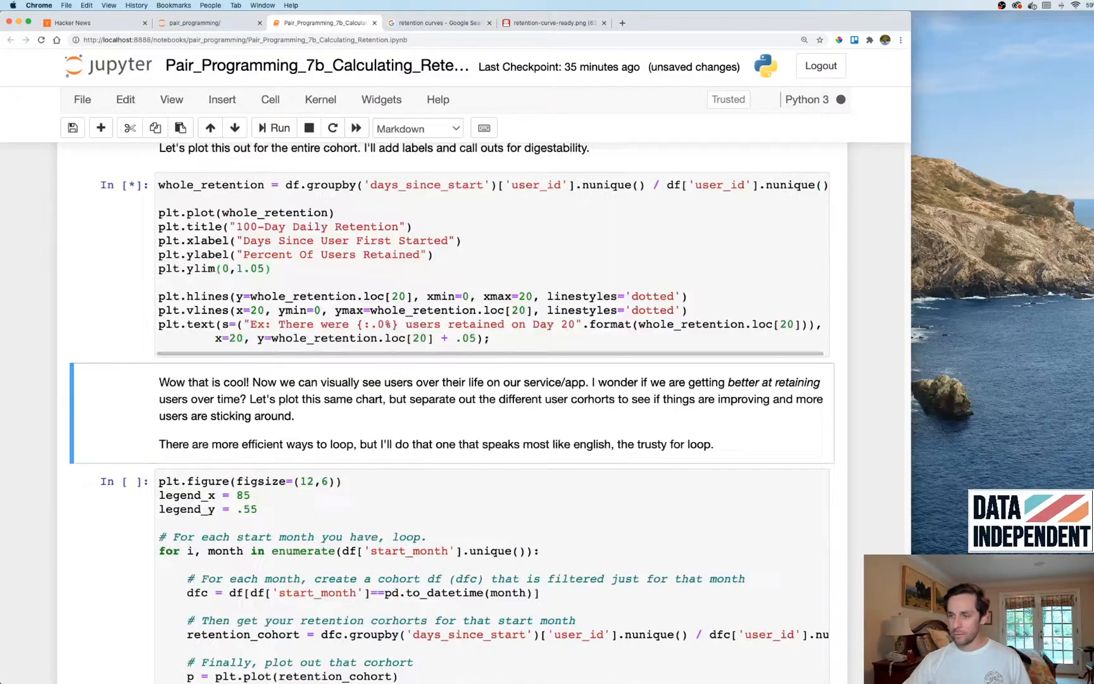
click(278, 128)
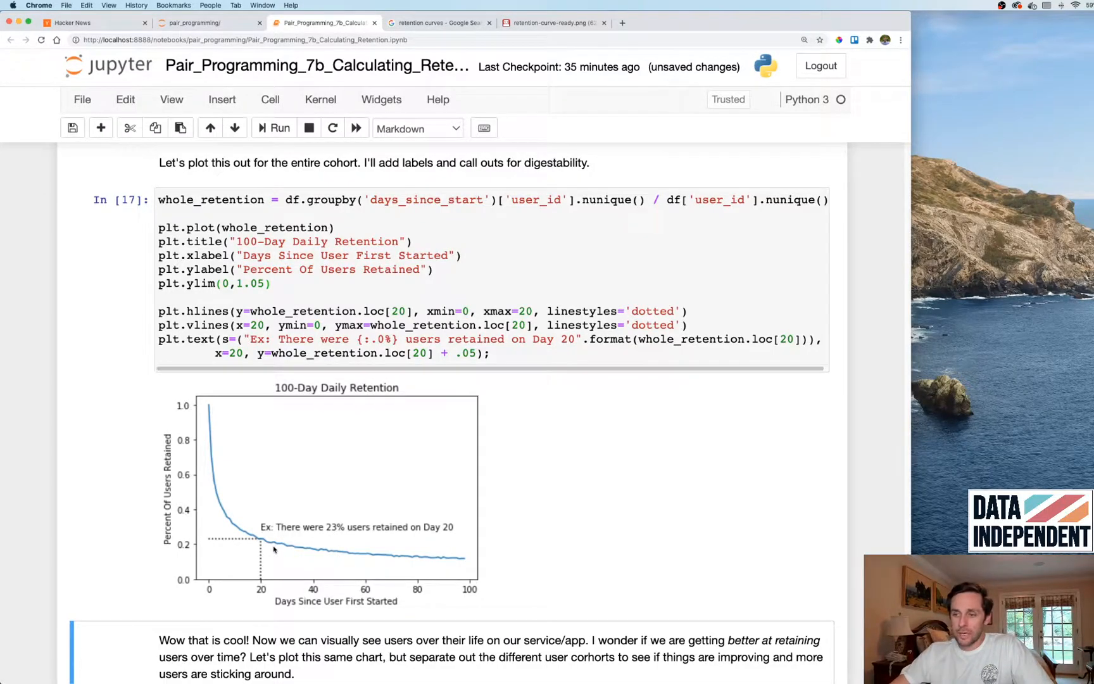
mouse_move(278, 535)
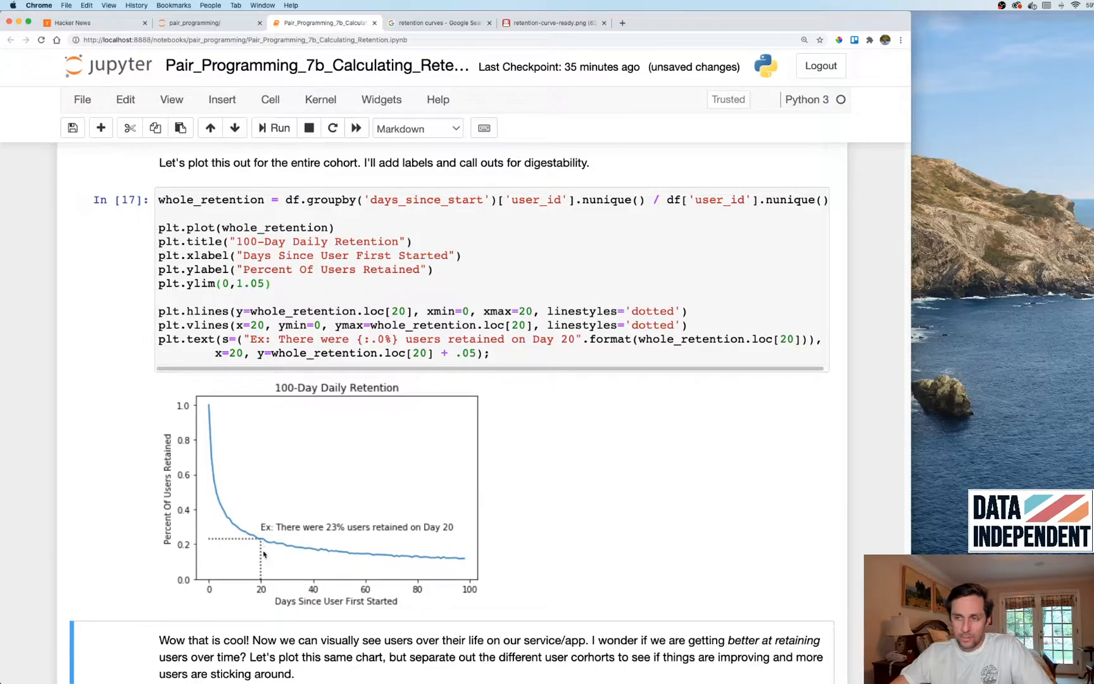
mouse_move(308, 523)
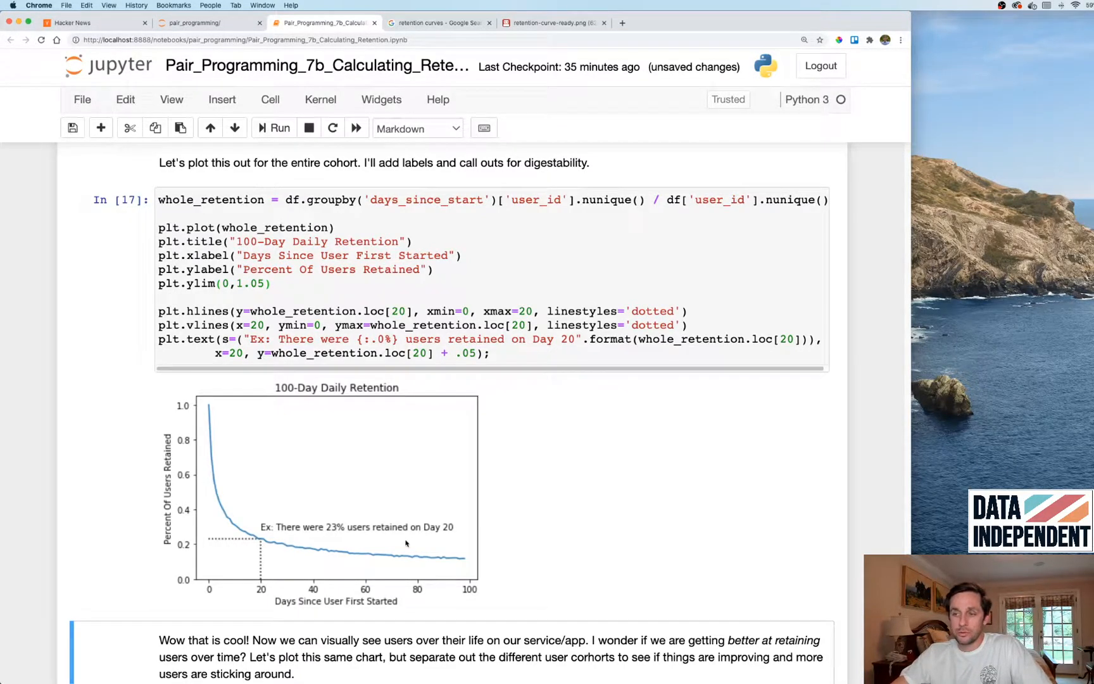
mouse_move(238, 468)
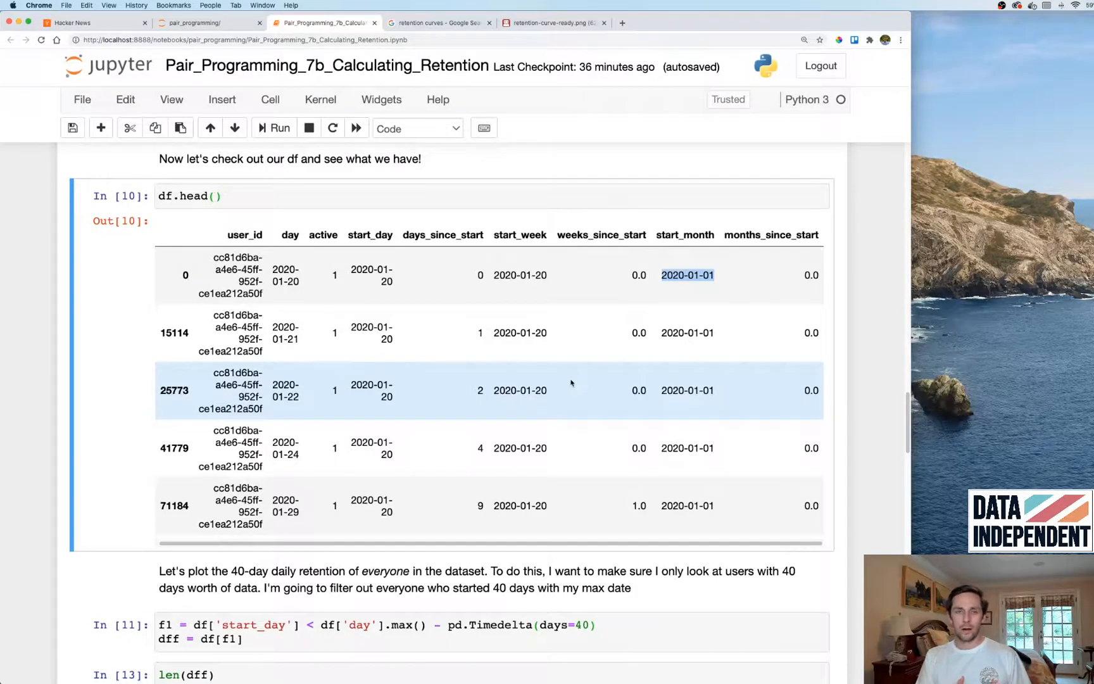
scroll(down, 3)
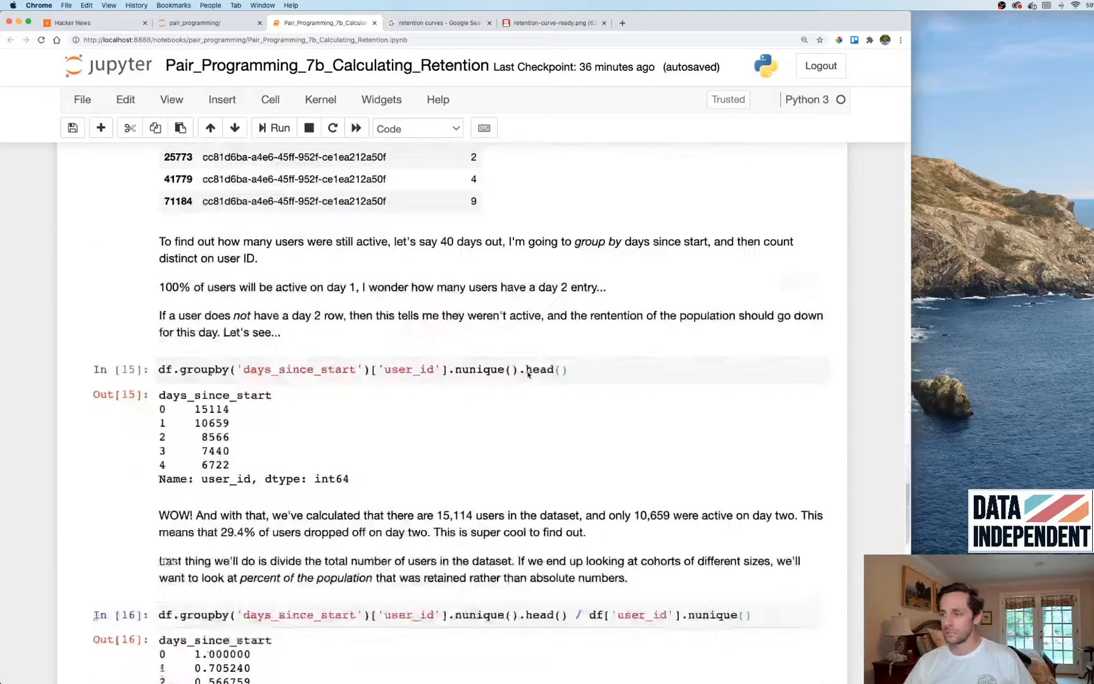
scroll(down, 3)
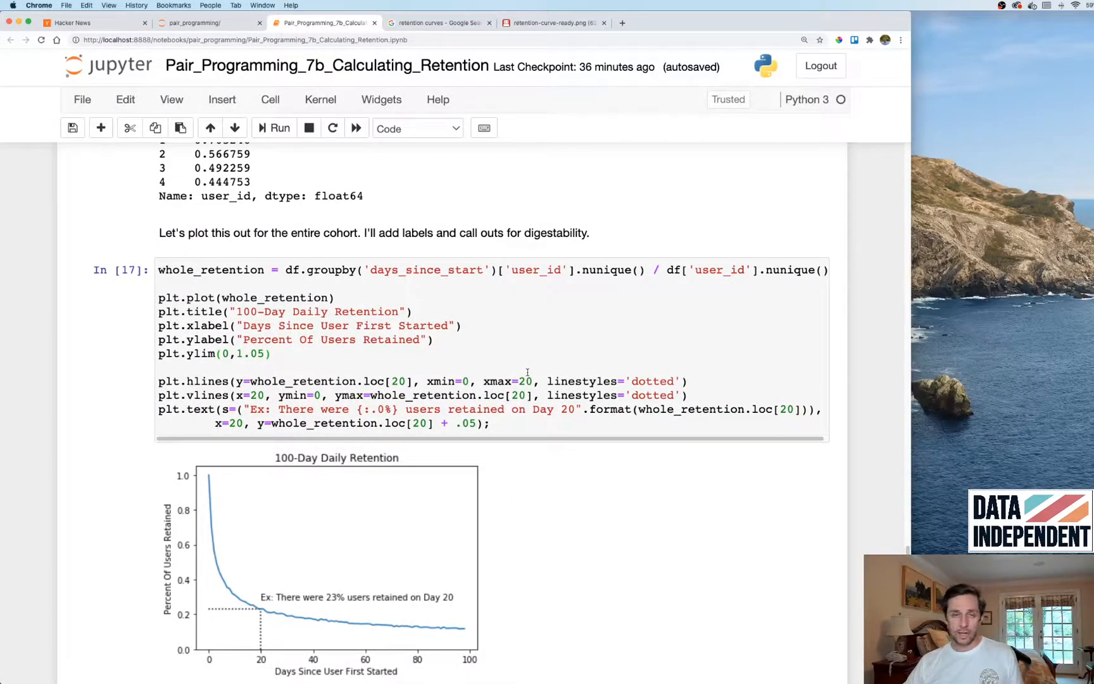
scroll(down, 3)
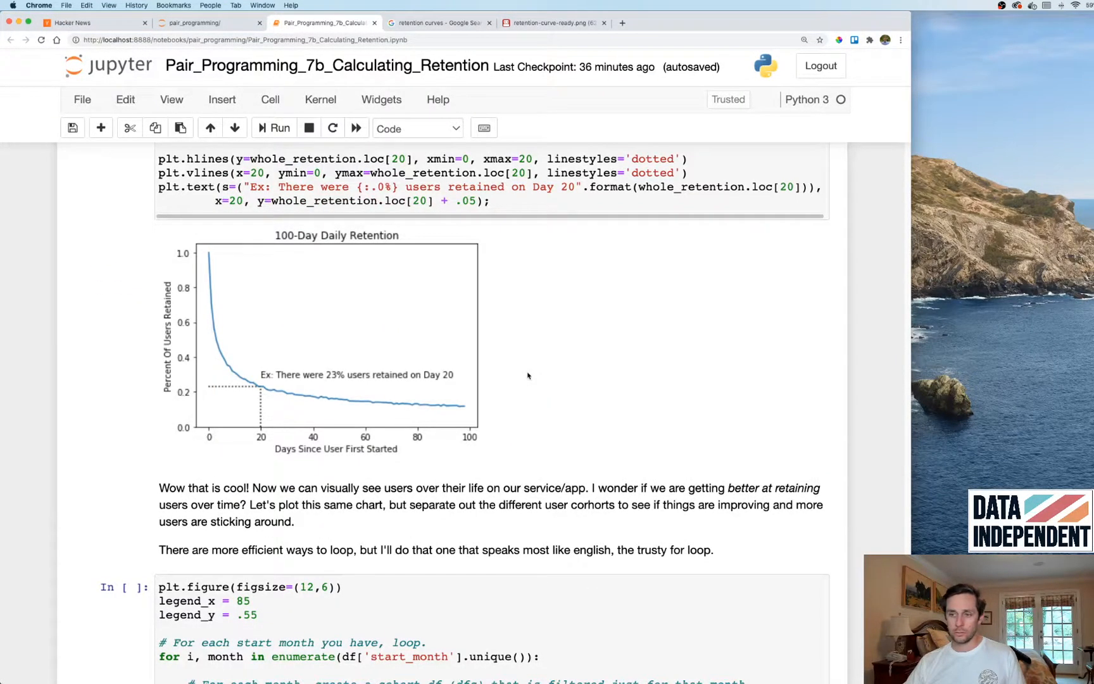
scroll(down, 3)
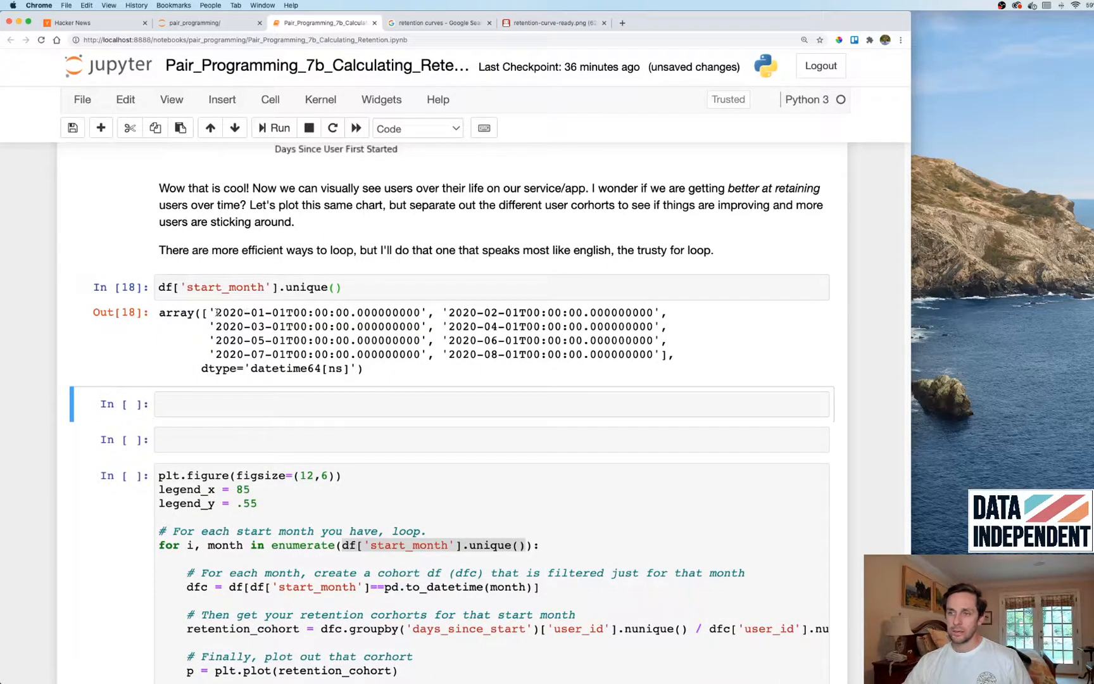
drag(215, 313, 294, 312)
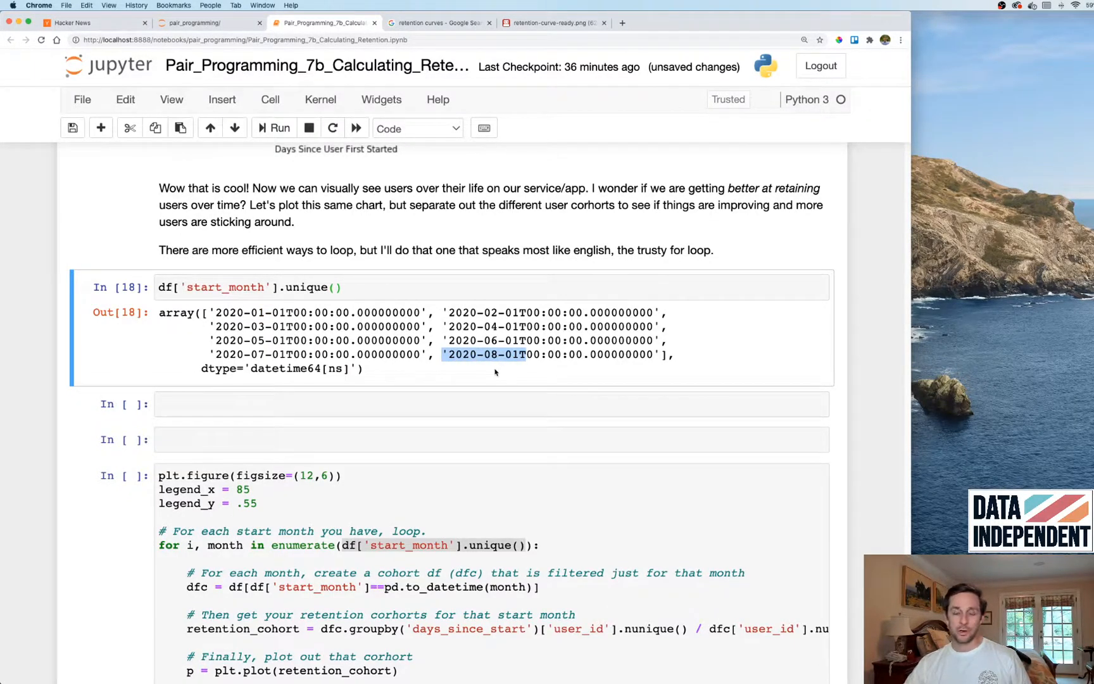
mouse_move(352, 357)
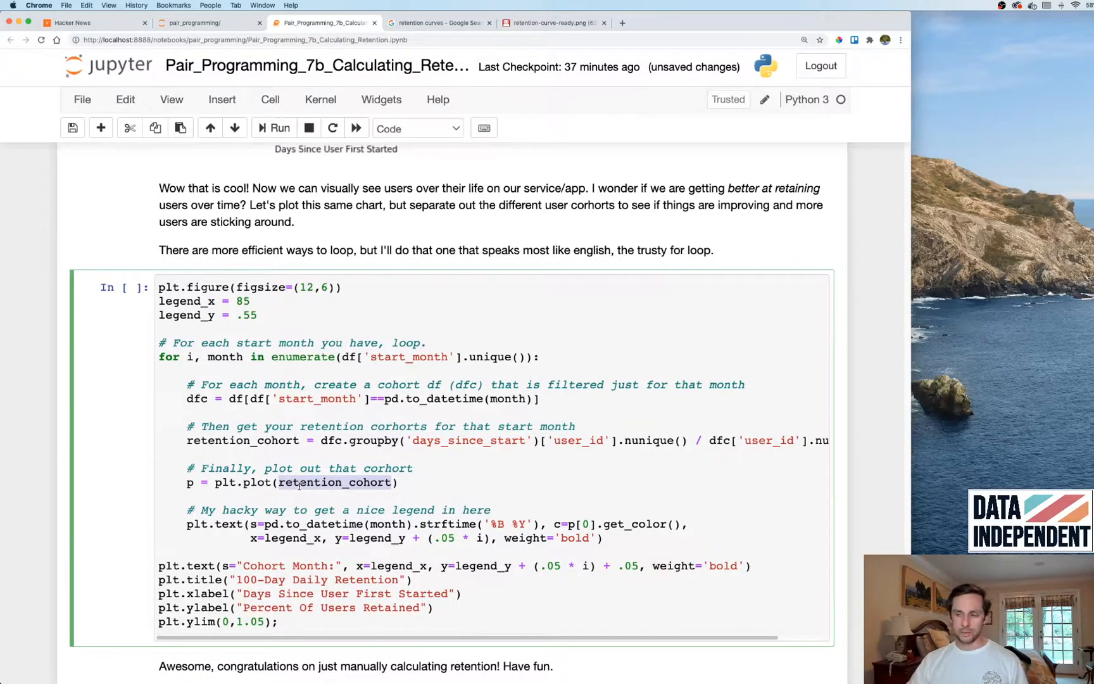
Run the retention_cohort loop cell to plot January–August 2020 cohort curves with legend.
double_click(337, 483)
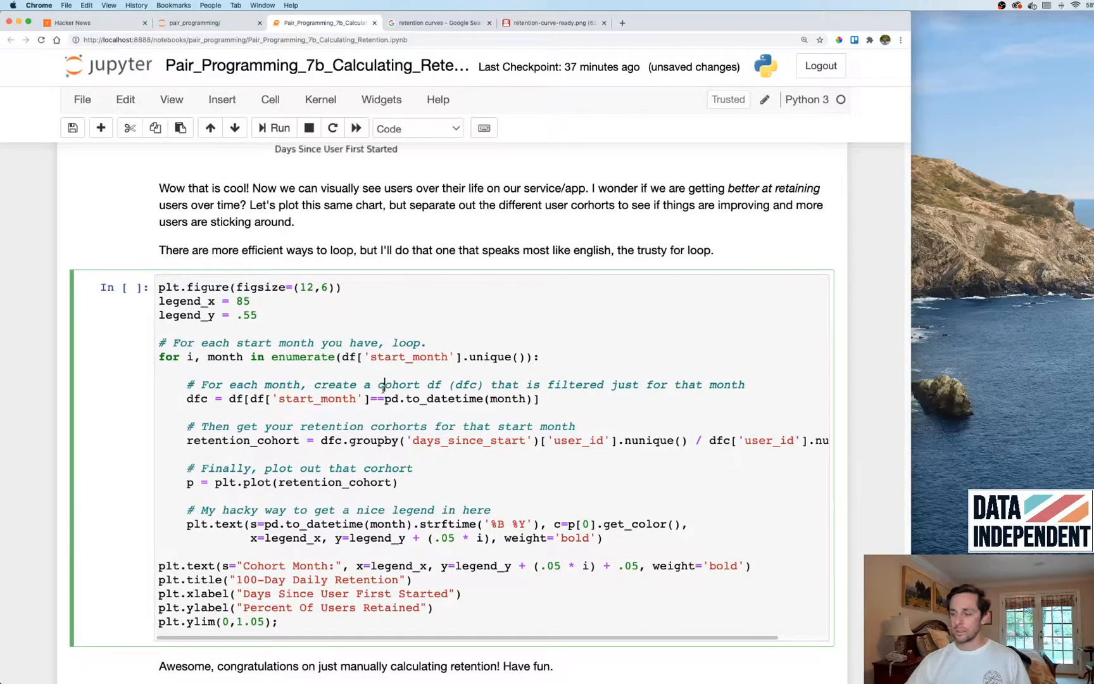
click(280, 128)
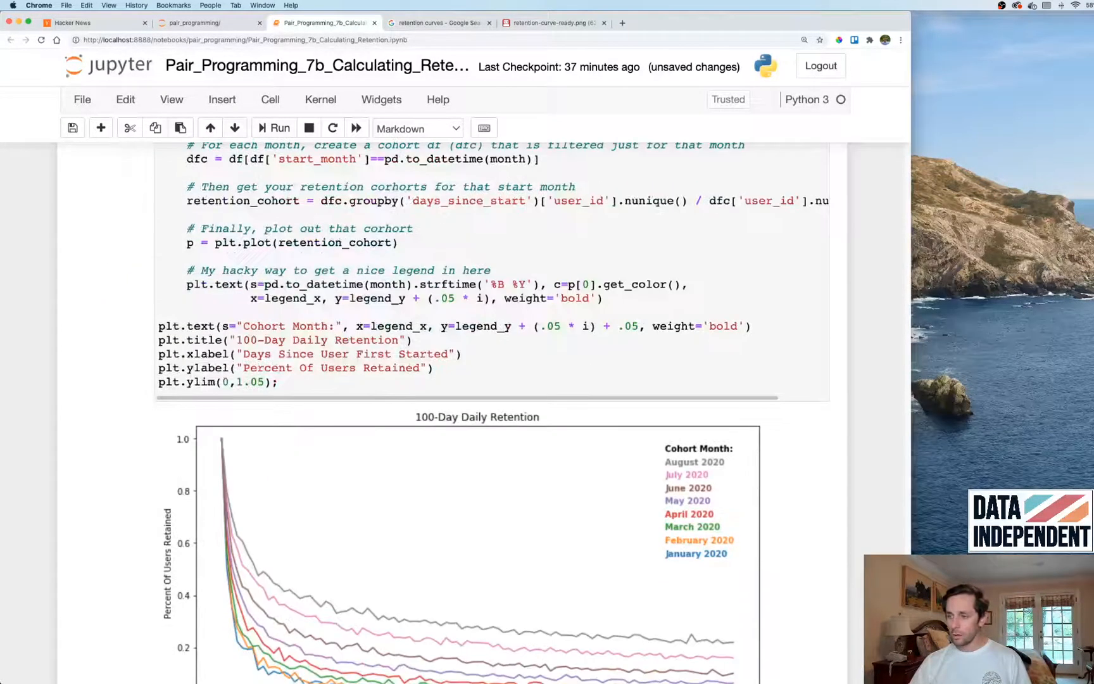
scroll(down, 3)
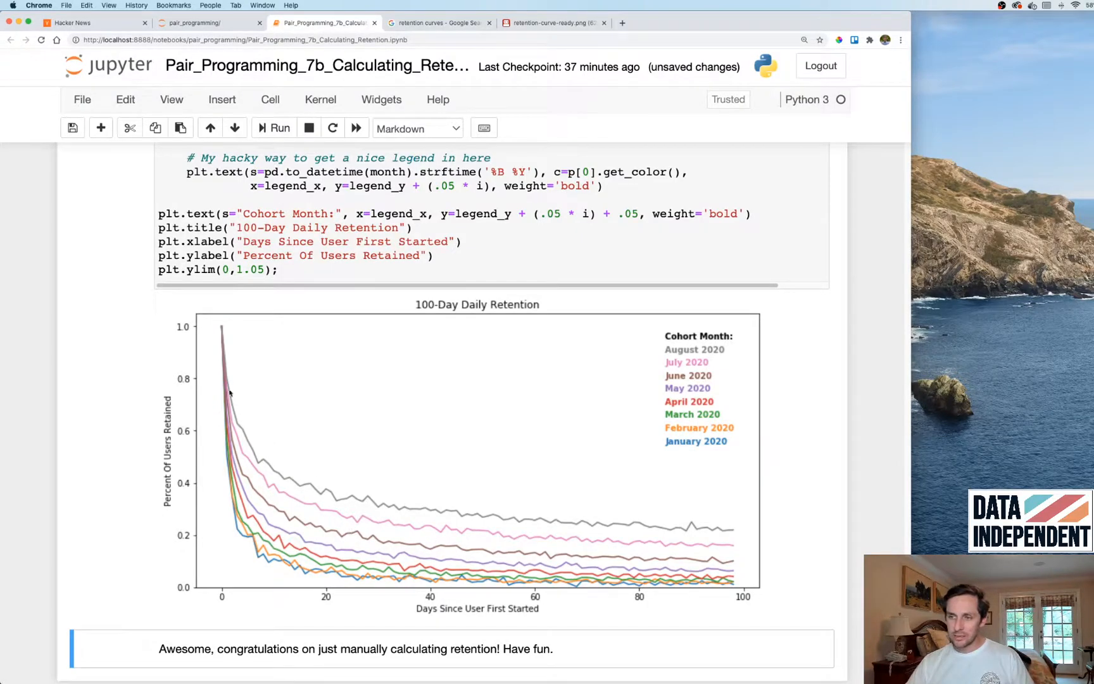
mouse_move(337, 486)
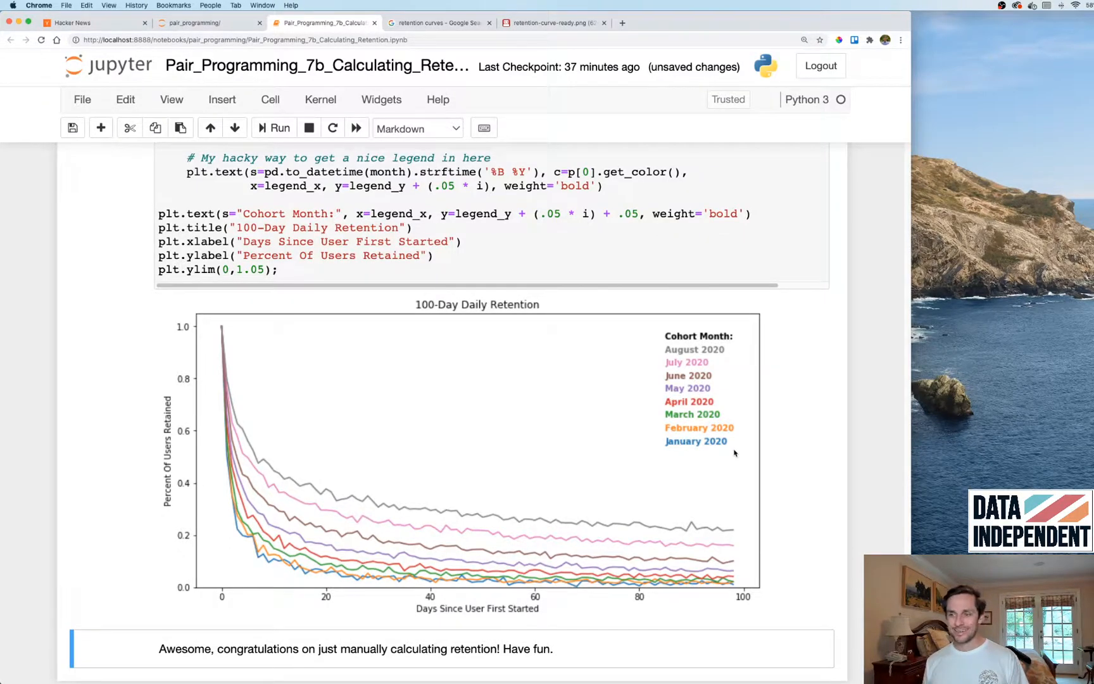
mouse_move(552, 517)
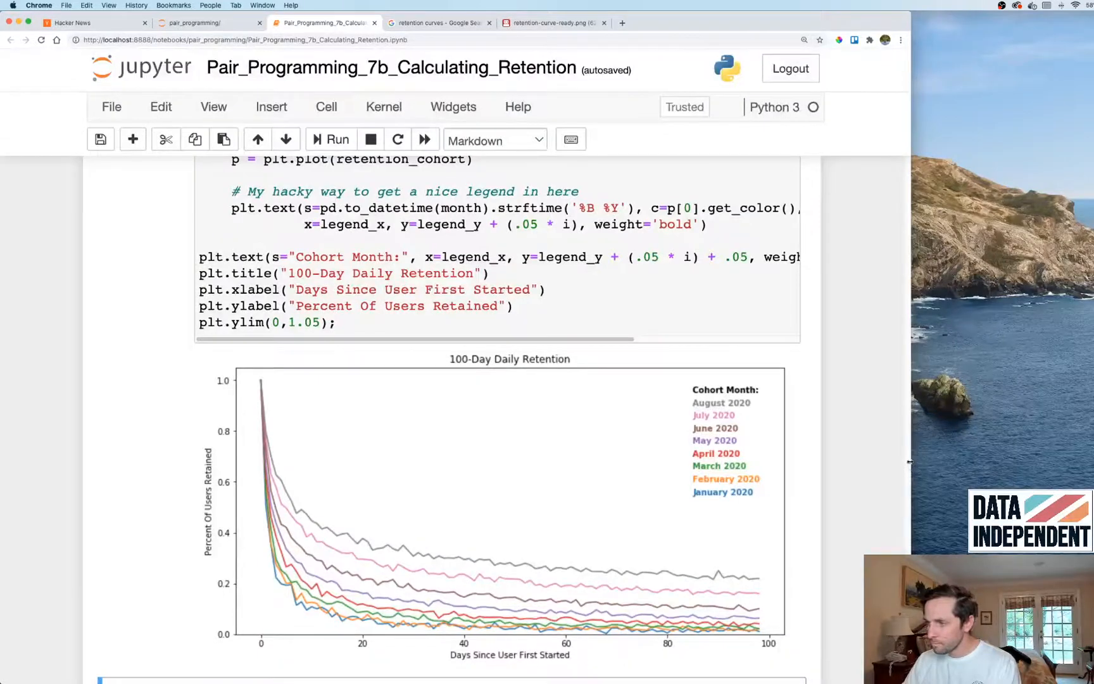
scroll(down, 3)
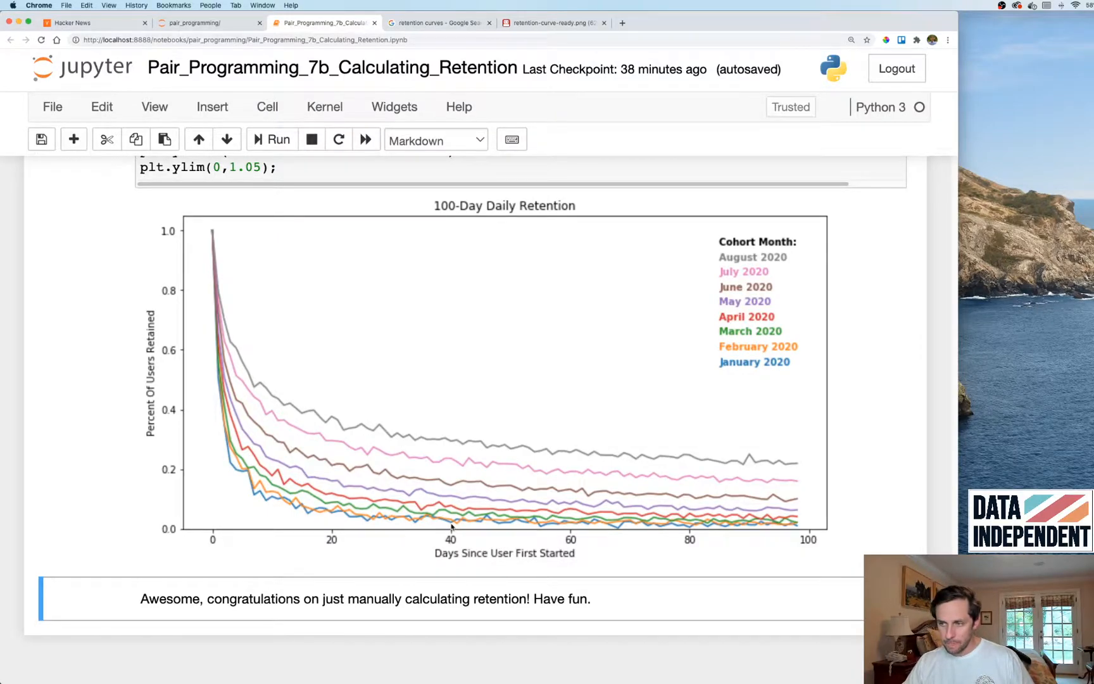
mouse_move(185, 520)
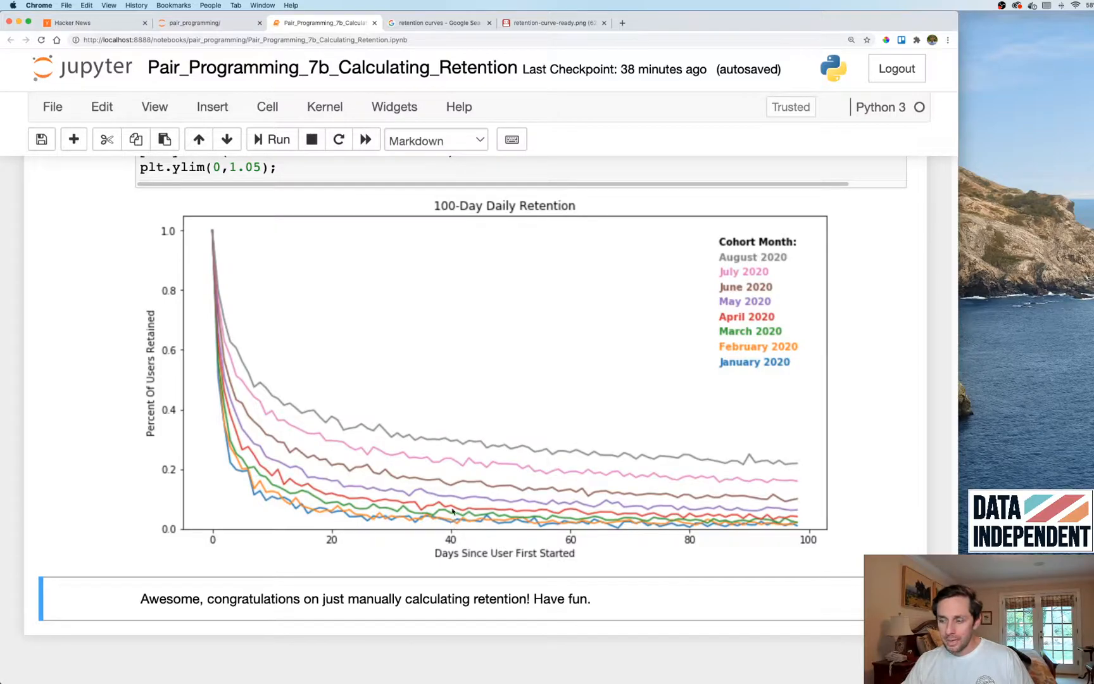
mouse_move(451, 443)
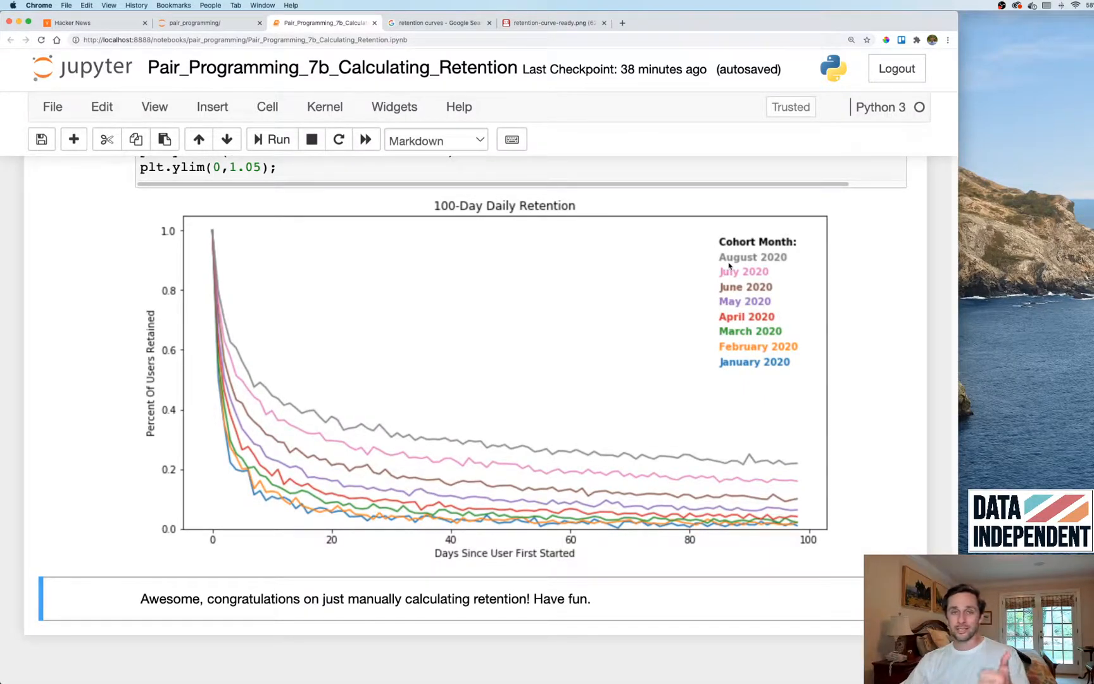
mouse_move(214, 629)
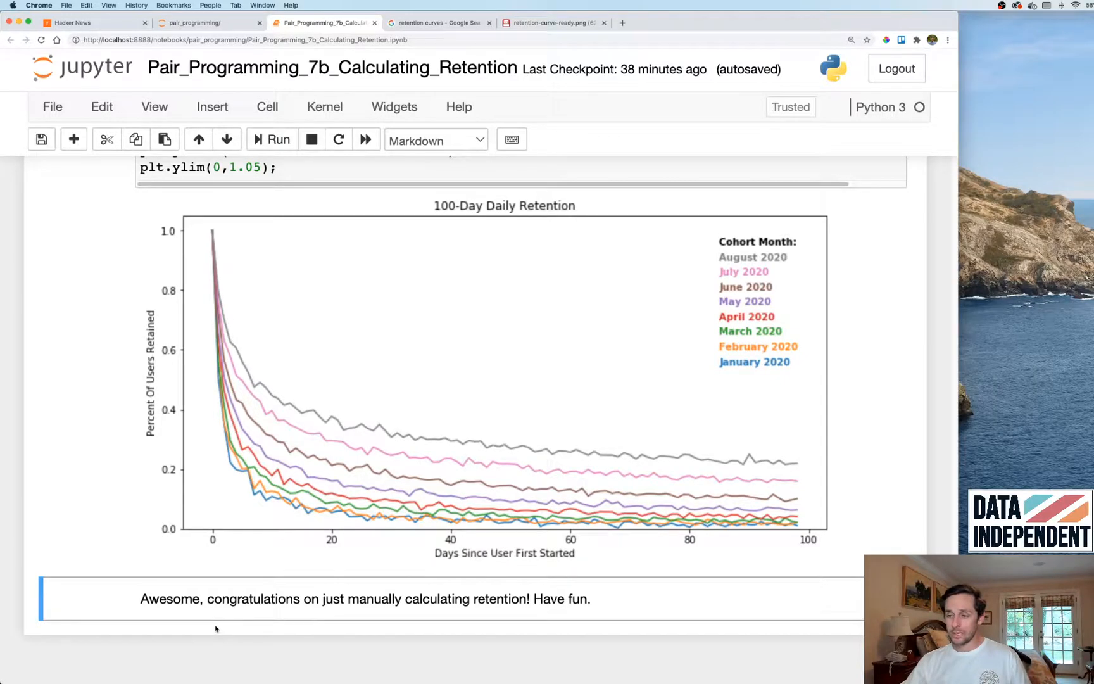